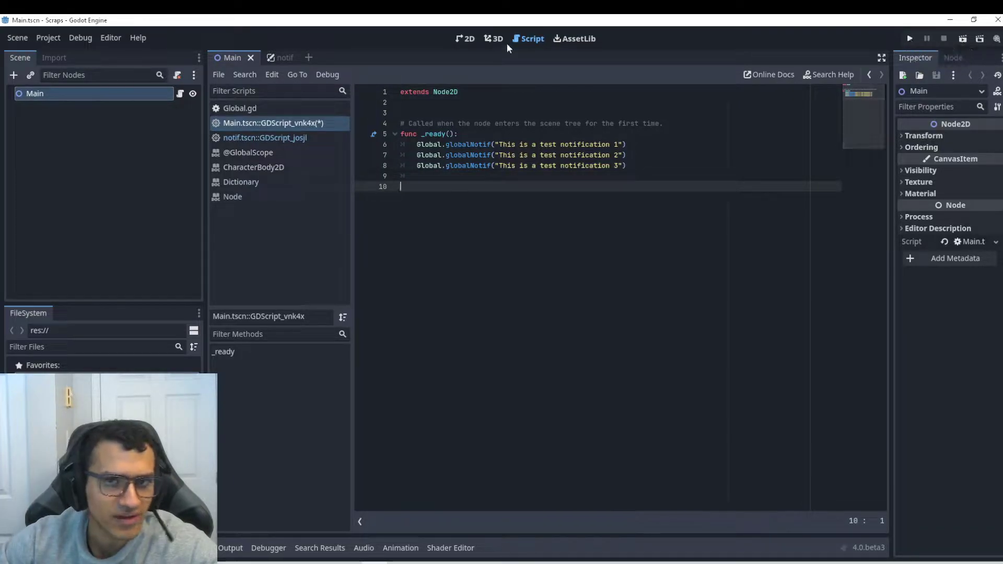
Lengthen the first Global.globalNotif message with 'a verrrr…' so it runs past one line.
left_click(463, 39)
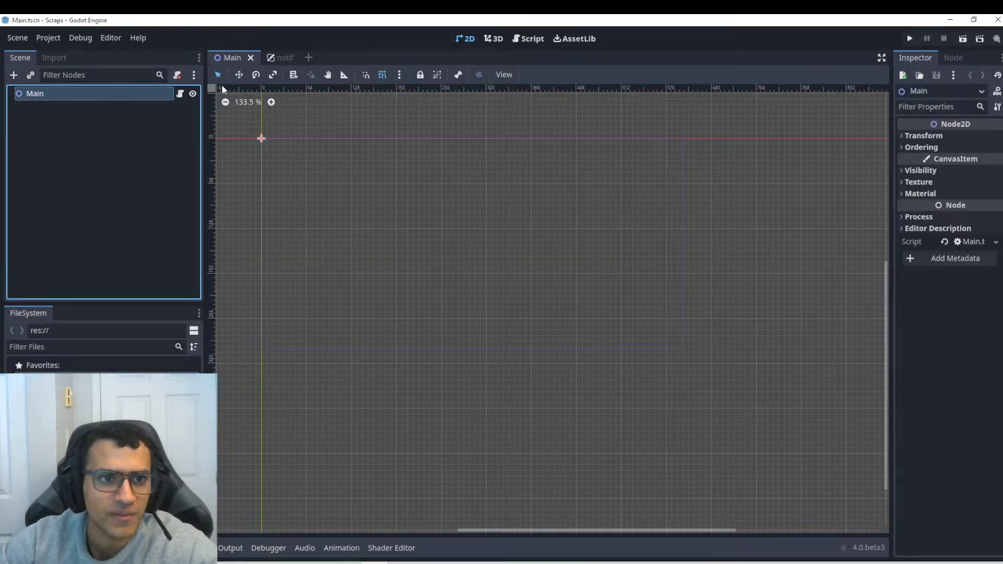
left_click(531, 39)
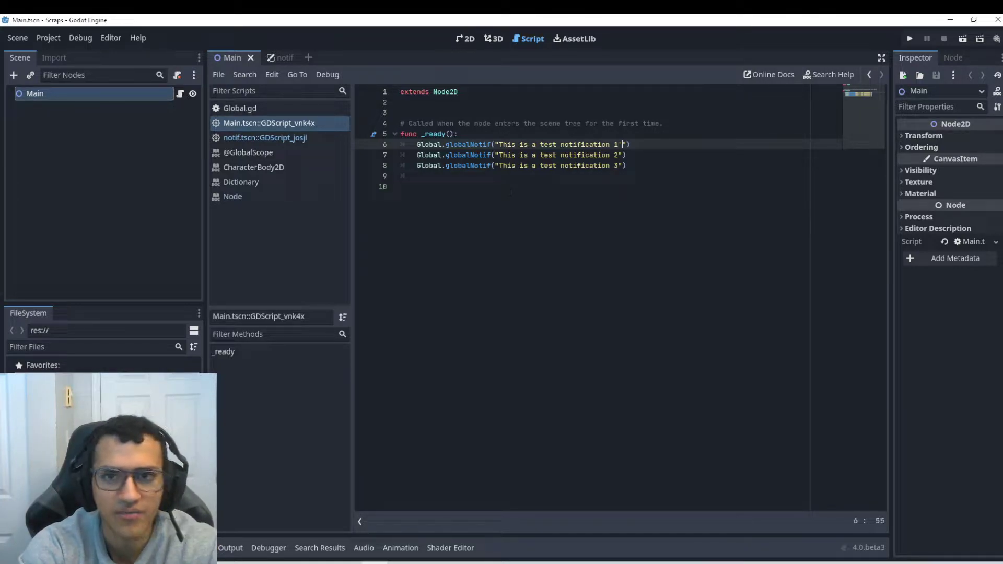
type("a")
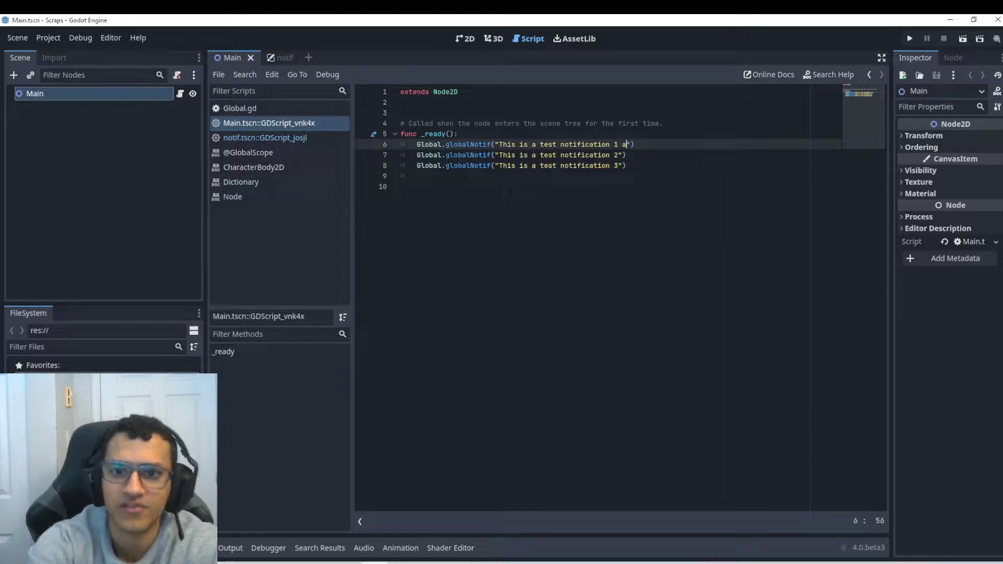
type("ve")
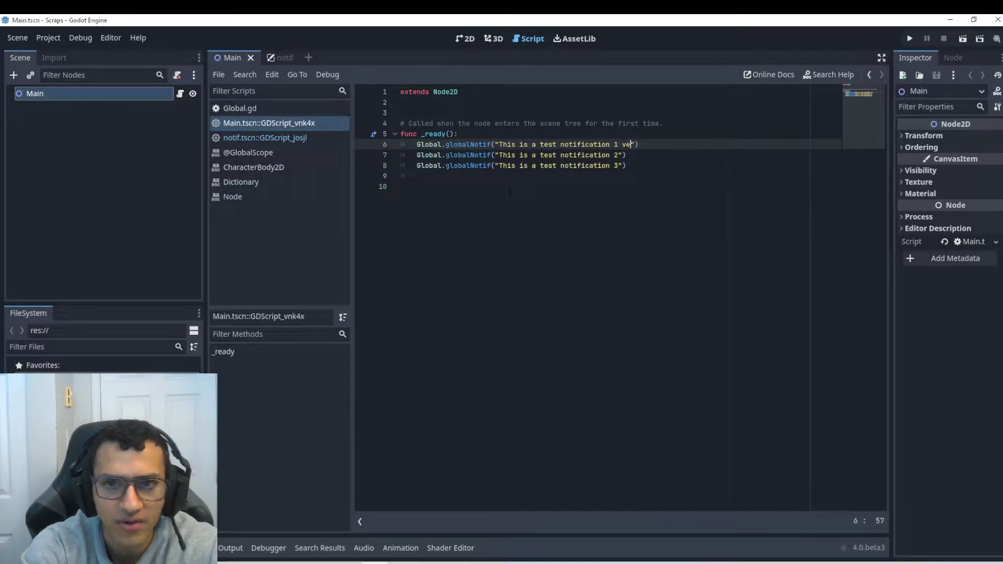
type("rrrrrrrrrrrrrrrrrrrrrrrrrrrrrrrrrrrrrrrrrrrrrrrrrrry")
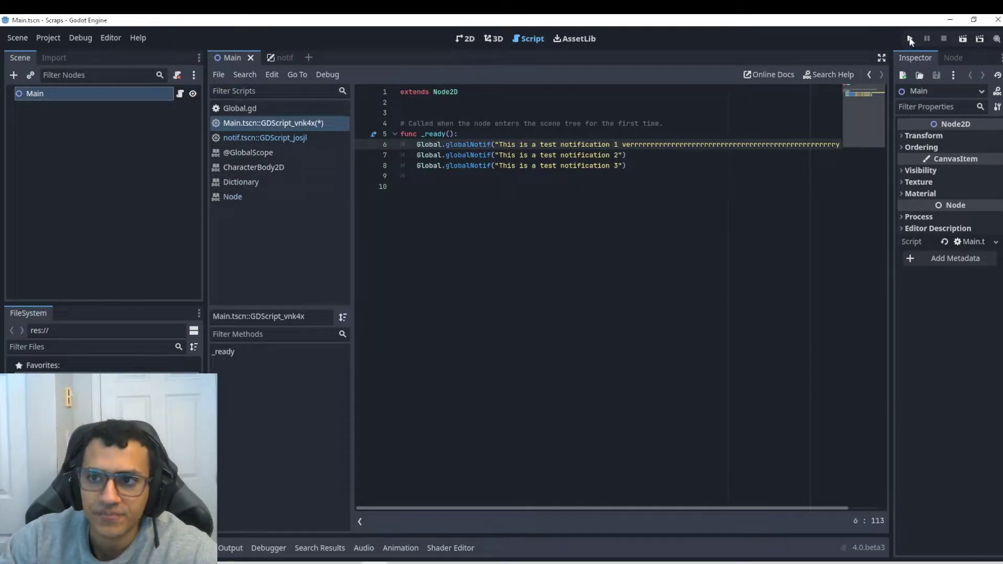
left_click(907, 39)
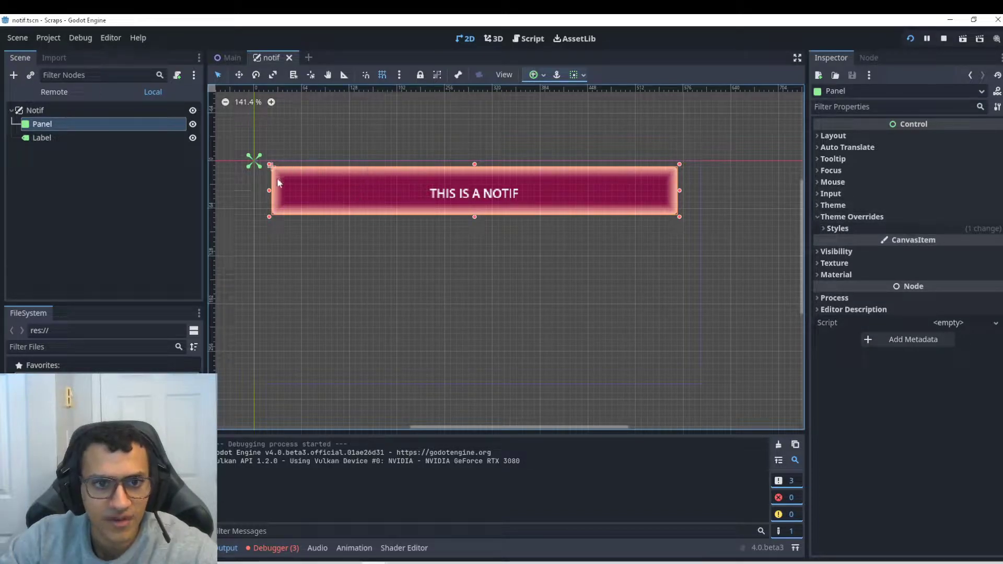
mouse_move(368, 125)
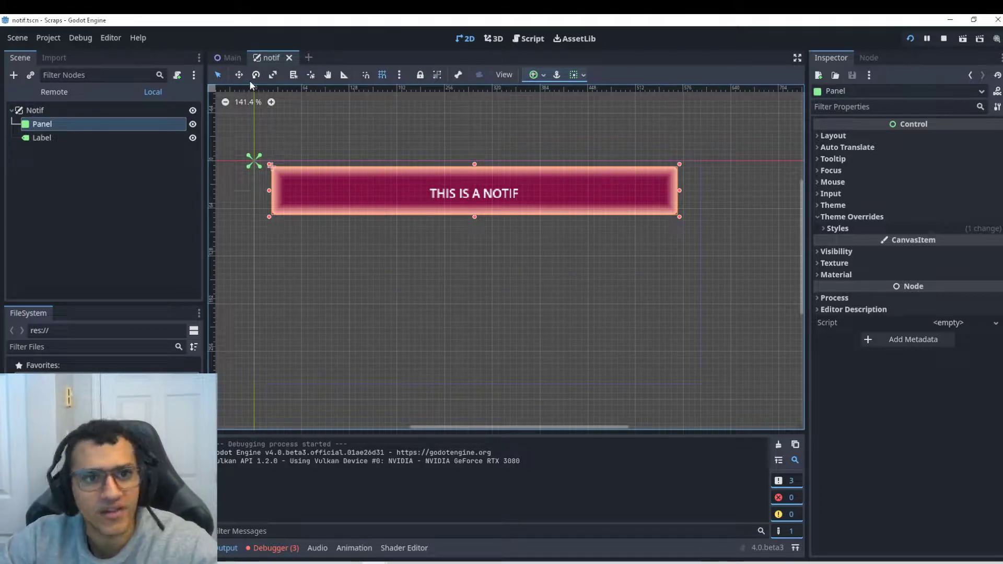
Resize the notif scene's Label node to 528 by 56.
left_click(42, 138)
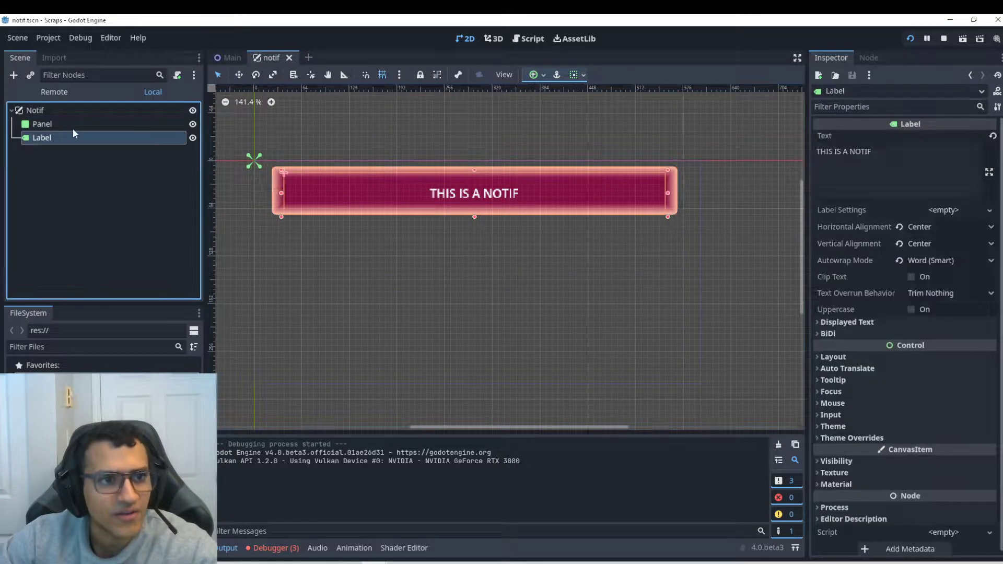
left_click(42, 123)
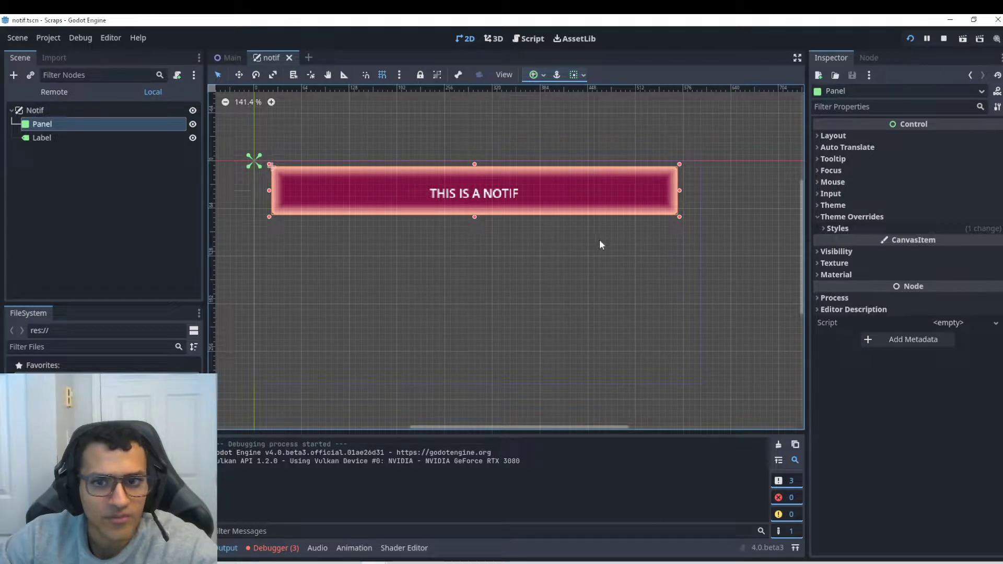
left_click(41, 138)
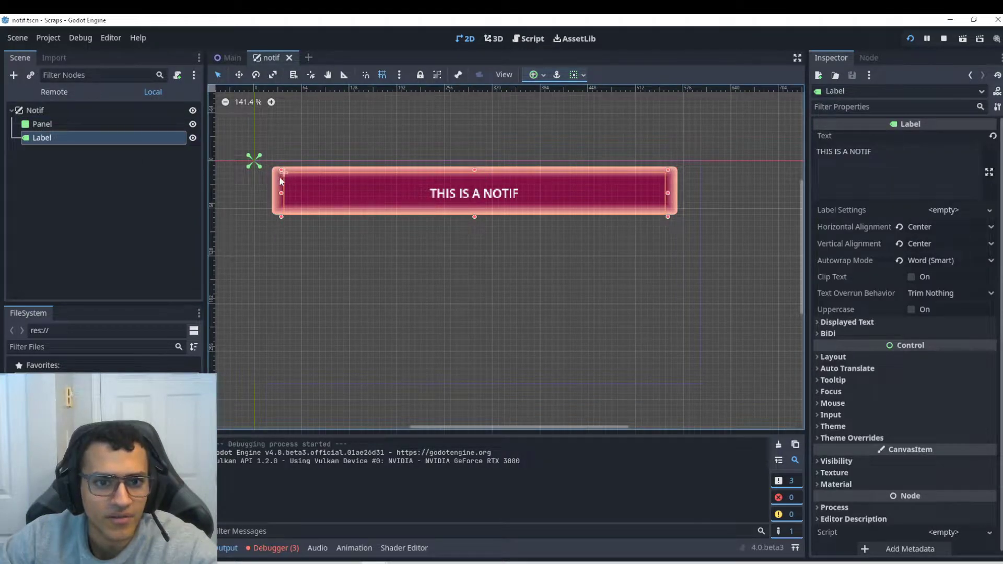
mouse_move(586, 187)
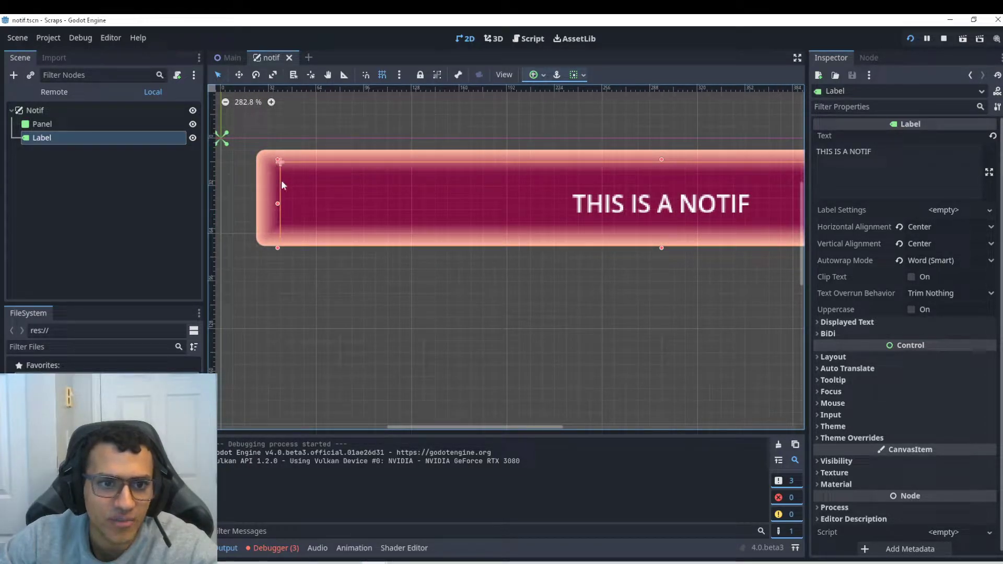
scroll("down", 3)
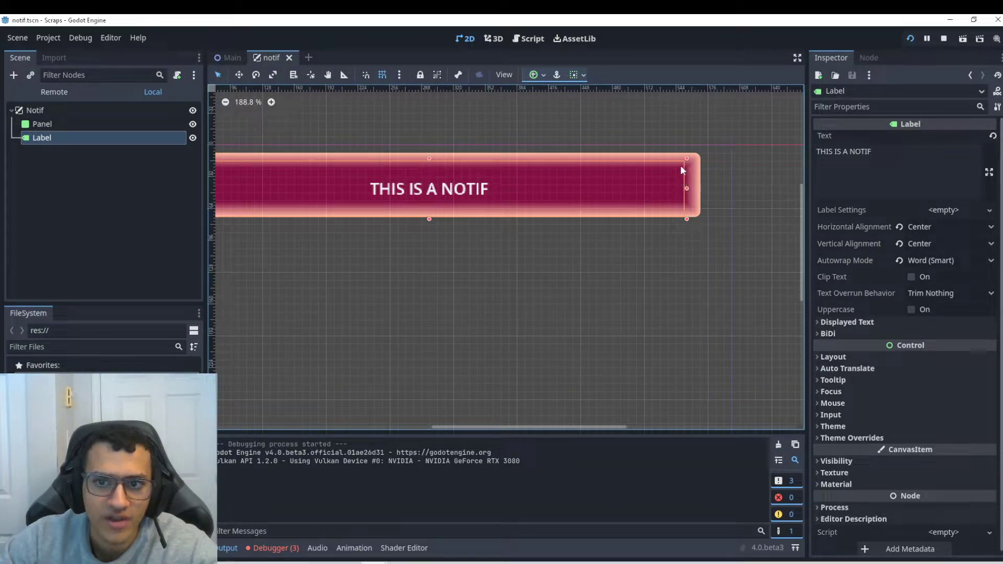
left_click_drag(686, 188, 687, 188)
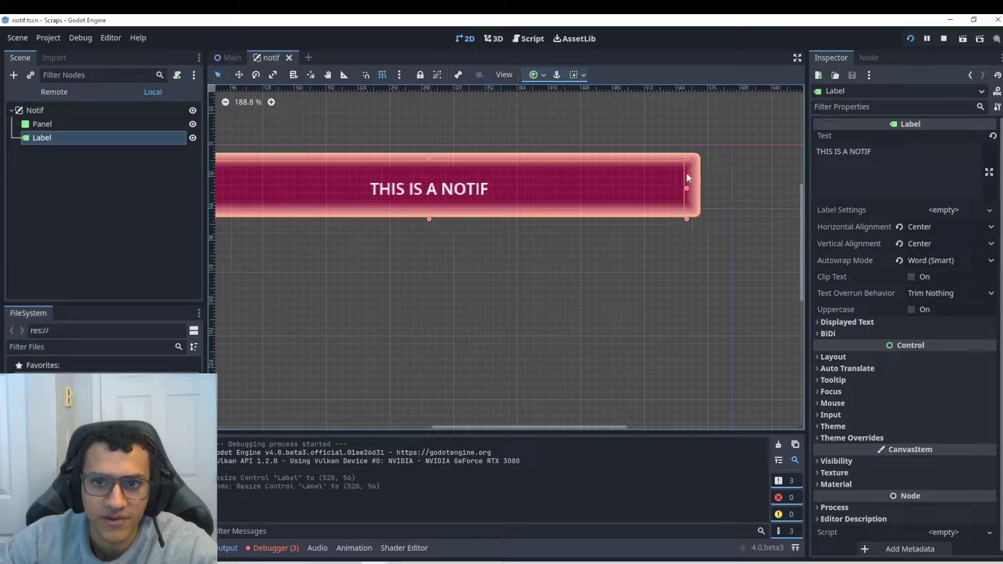
Resize the Panel node to 544 by 104.
scroll("down", 3)
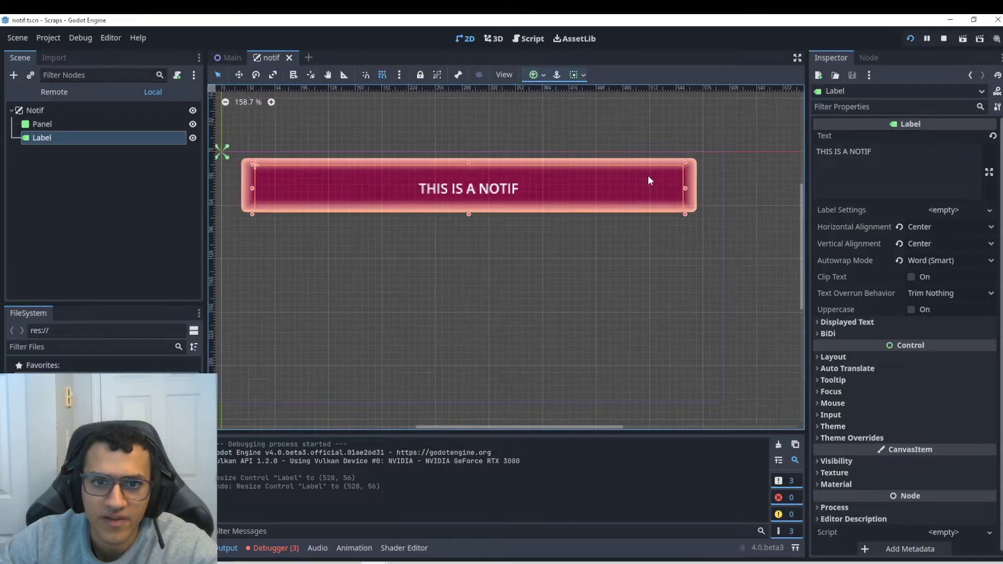
left_click(42, 123)
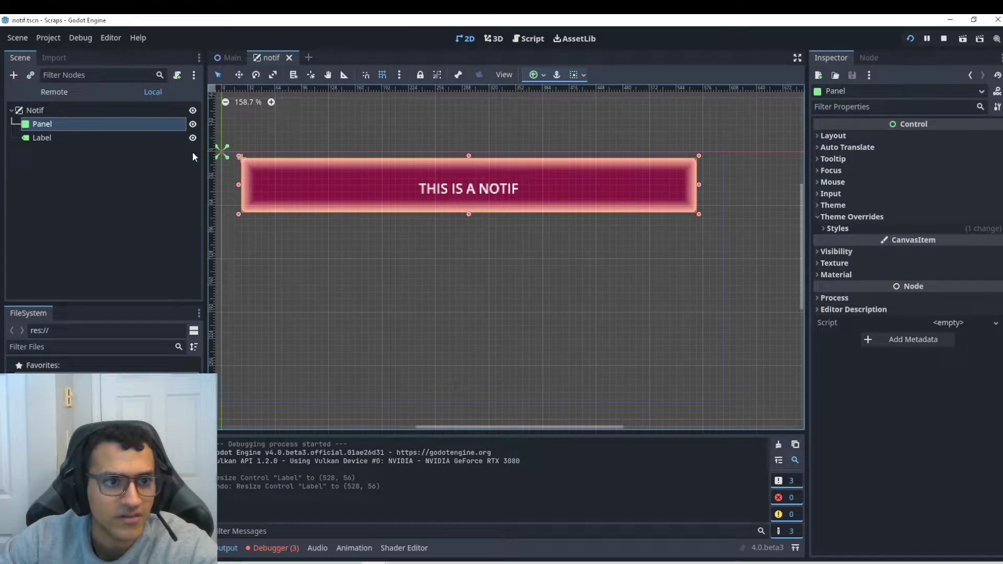
left_click_drag(468, 213, 468, 249)
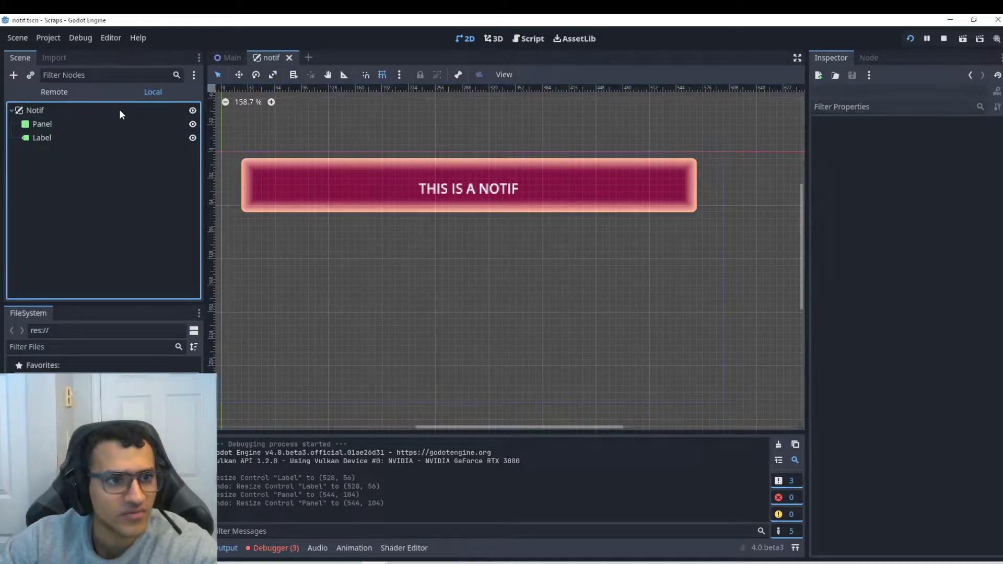
Attach a new built-in GDScript to the Notif root node and open it.
left_click(35, 109)
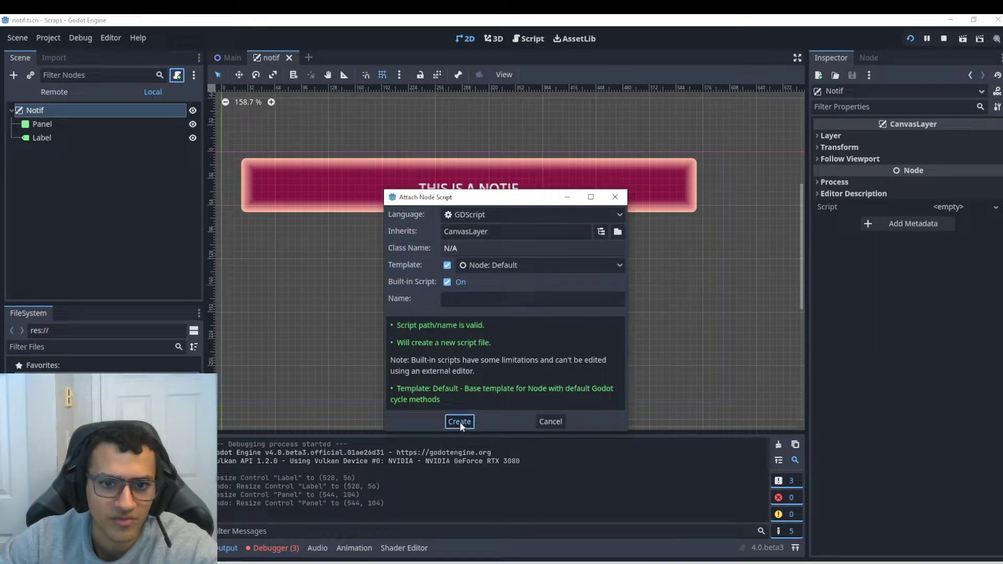
left_click(459, 421)
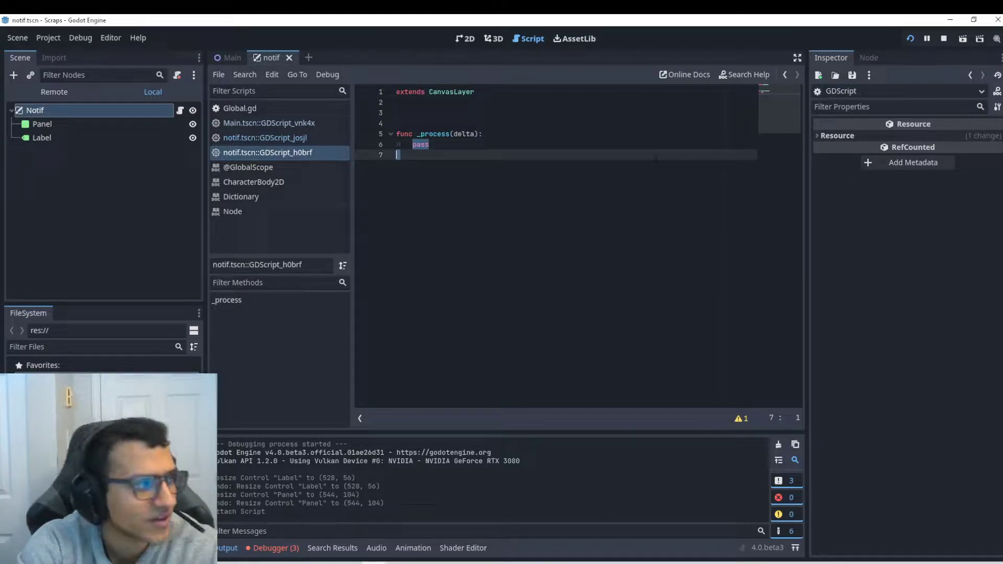
Write get_node("Panel").size.y = get_node("Label").size.y + 16 in _process.
type("get_mp")
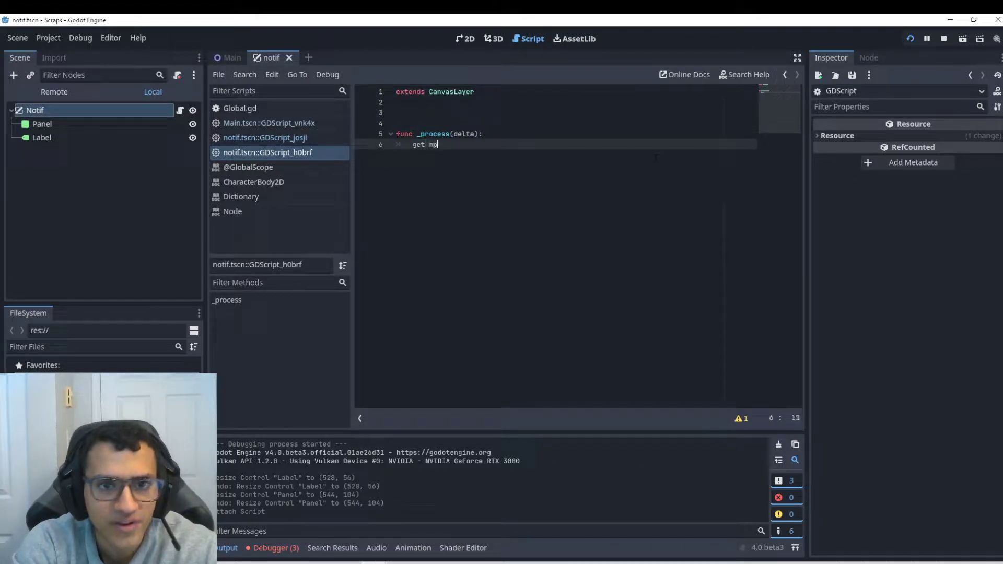
key("BackSpace")
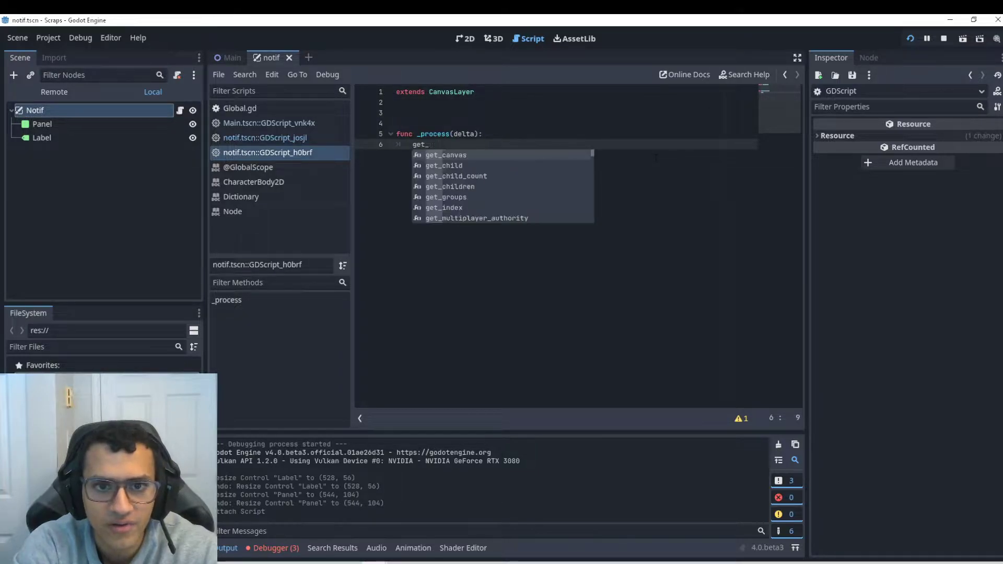
type("node()")
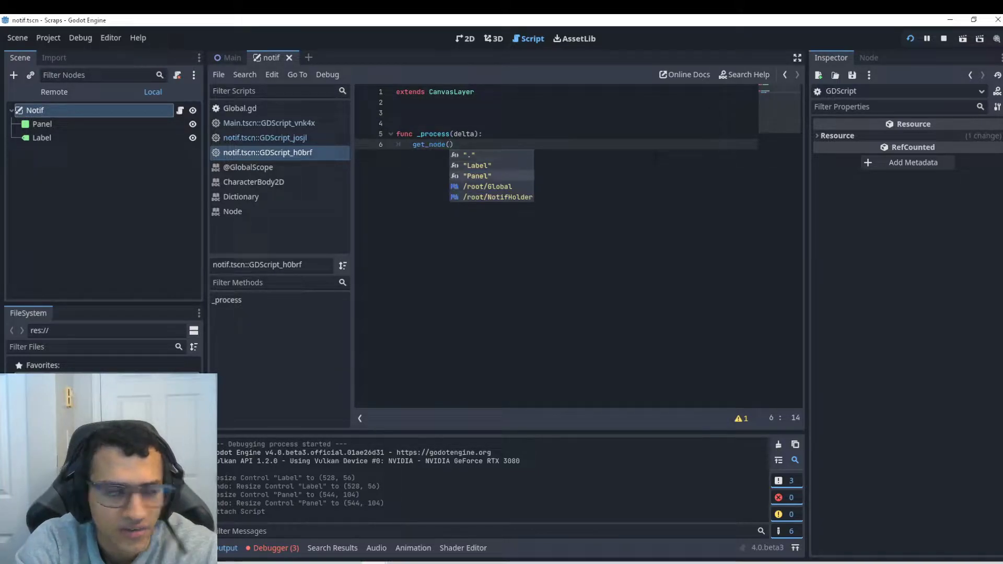
type("\"Panel\").size.y =")
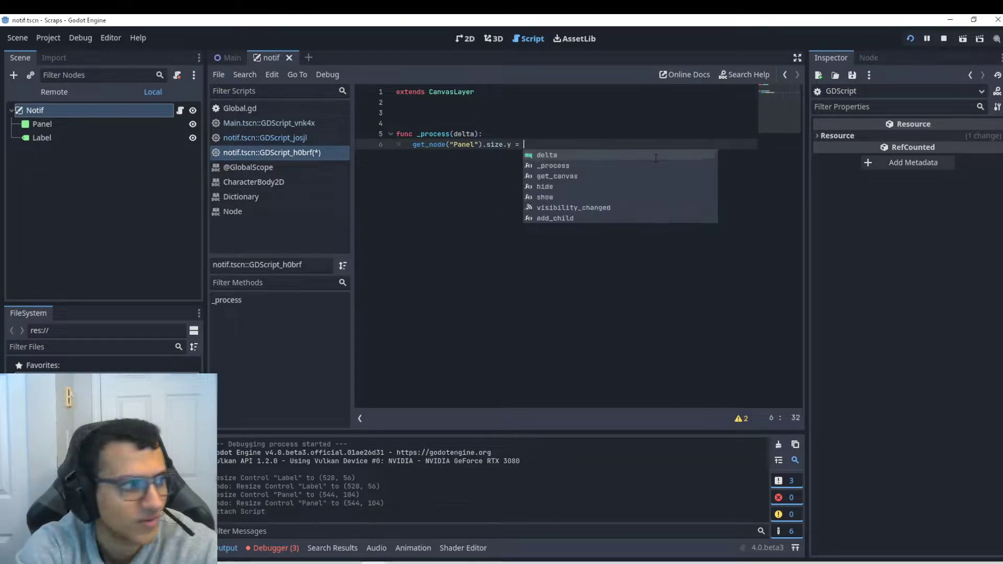
type("get_")
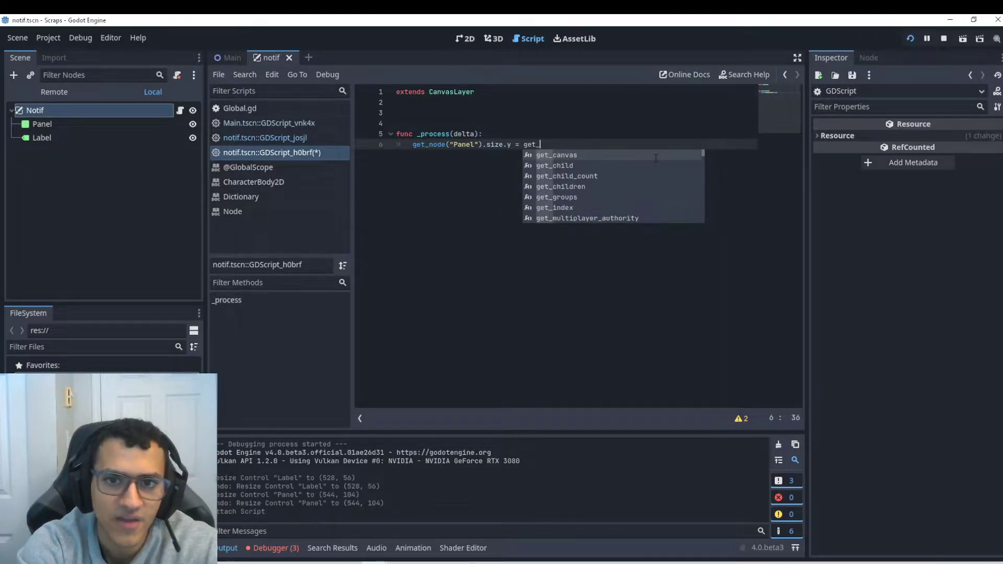
type("node(\"Label\")")
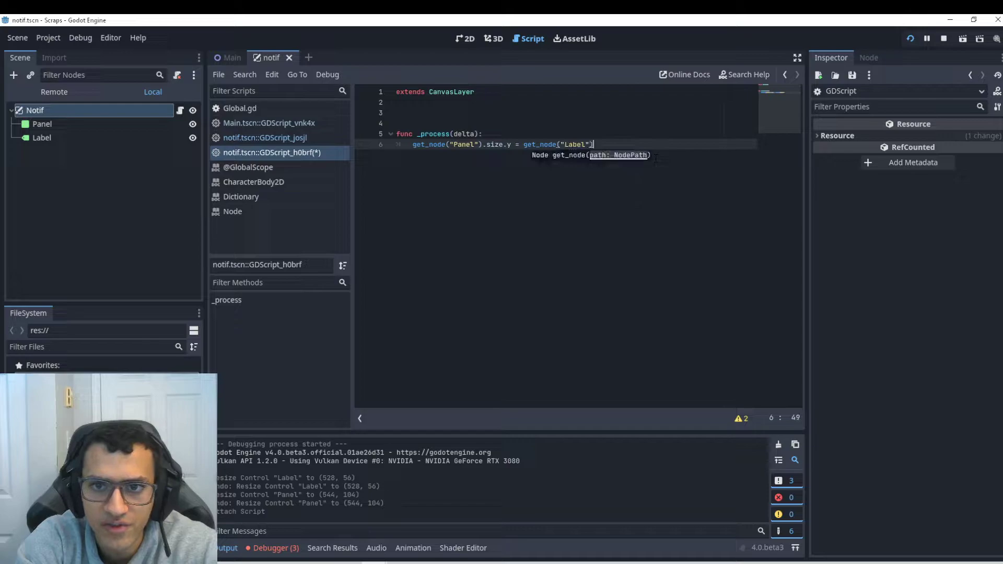
type(".size.y +")
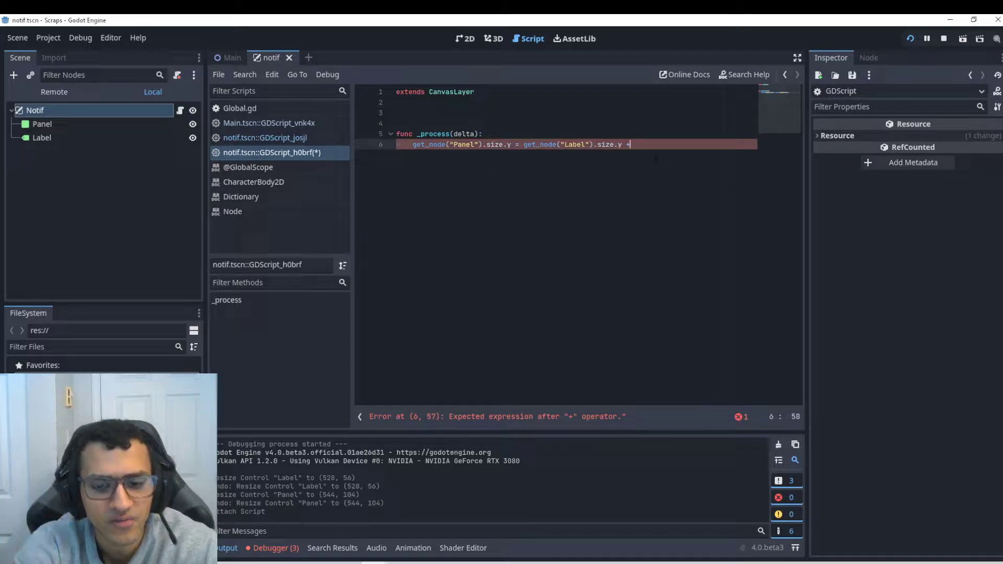
type("16")
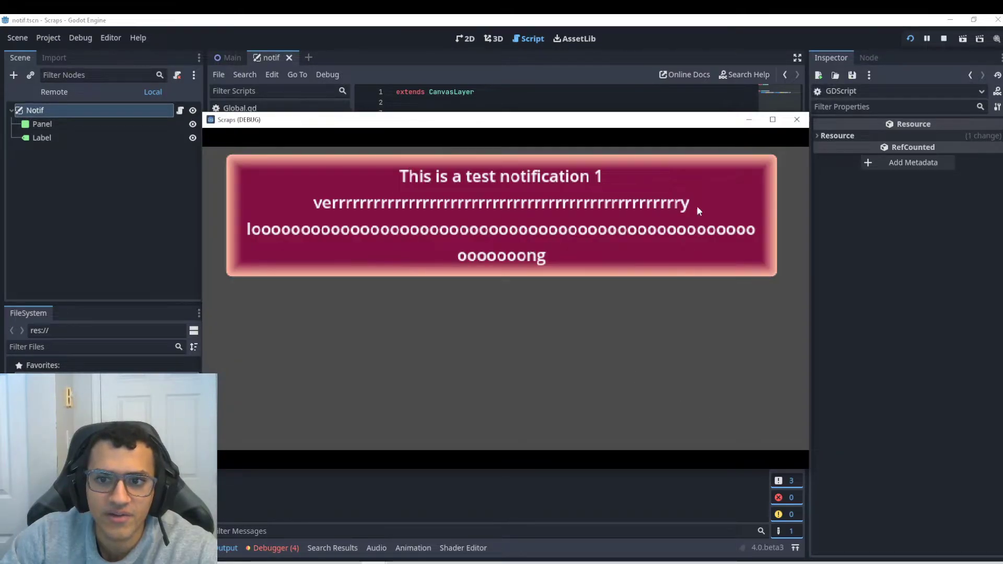
mouse_move(517, 289)
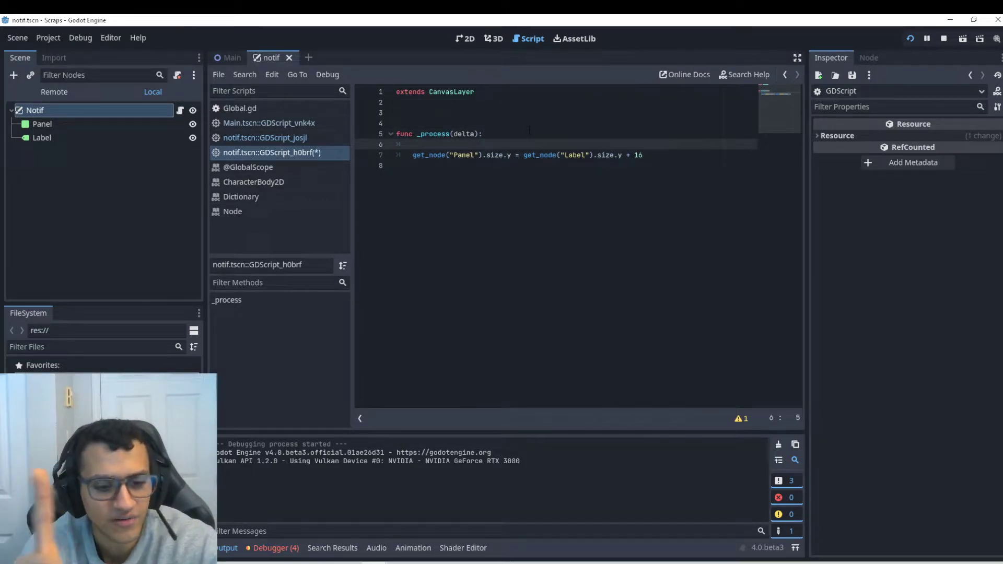
Declare var lineCount = int(get_node("Label").get_line_count()) in _process.
type("var")
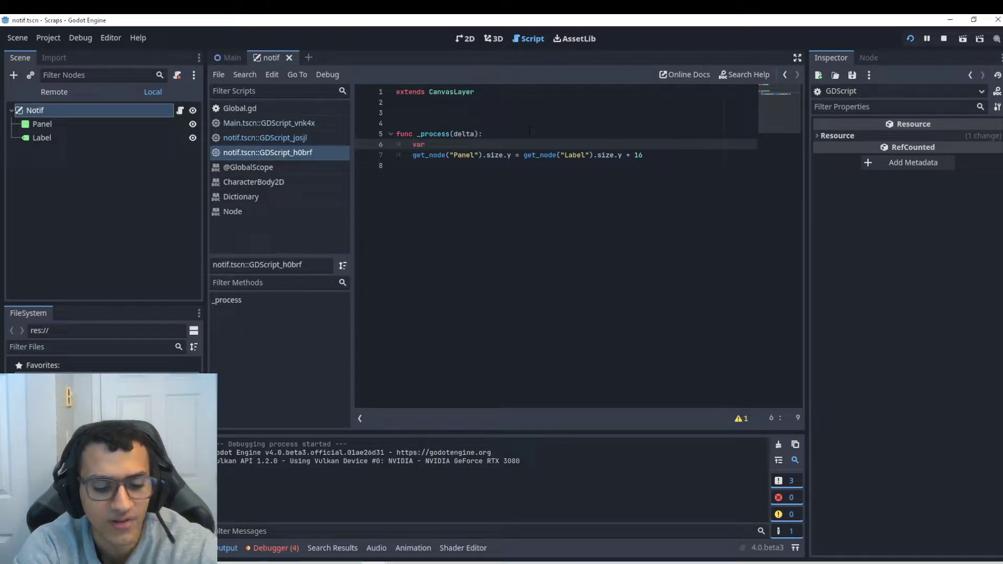
type("line")
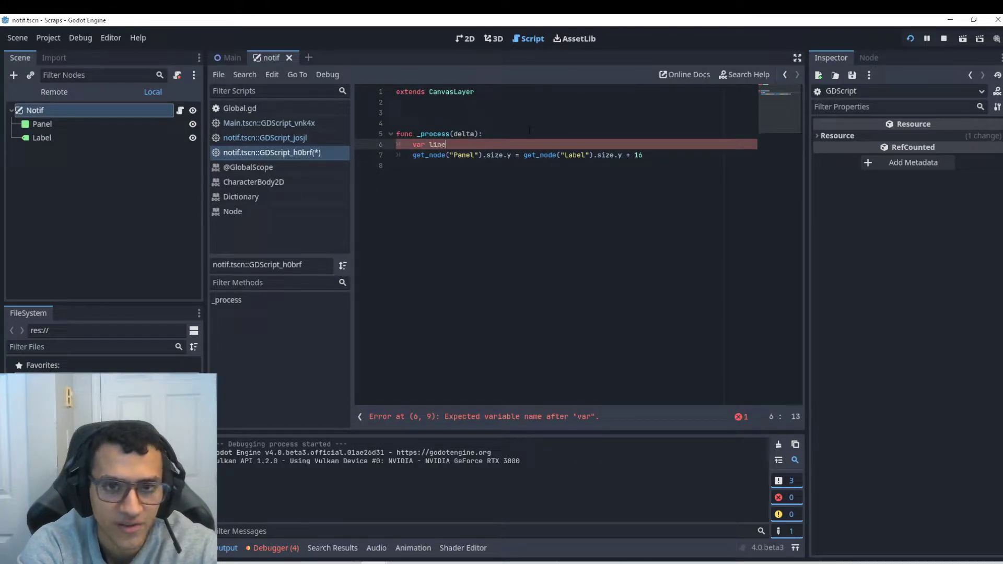
type("Count = int(")
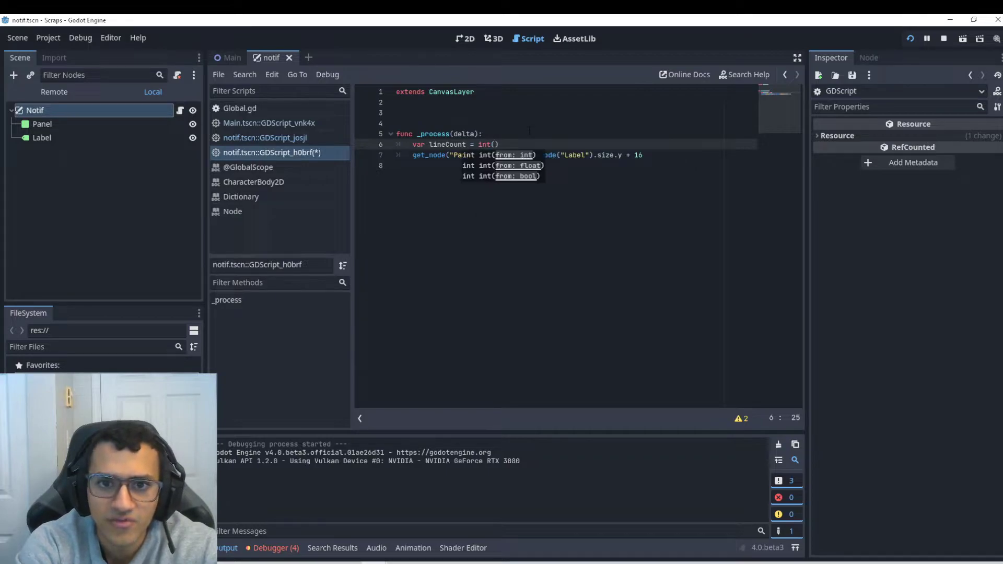
type("get_node(\"Label")
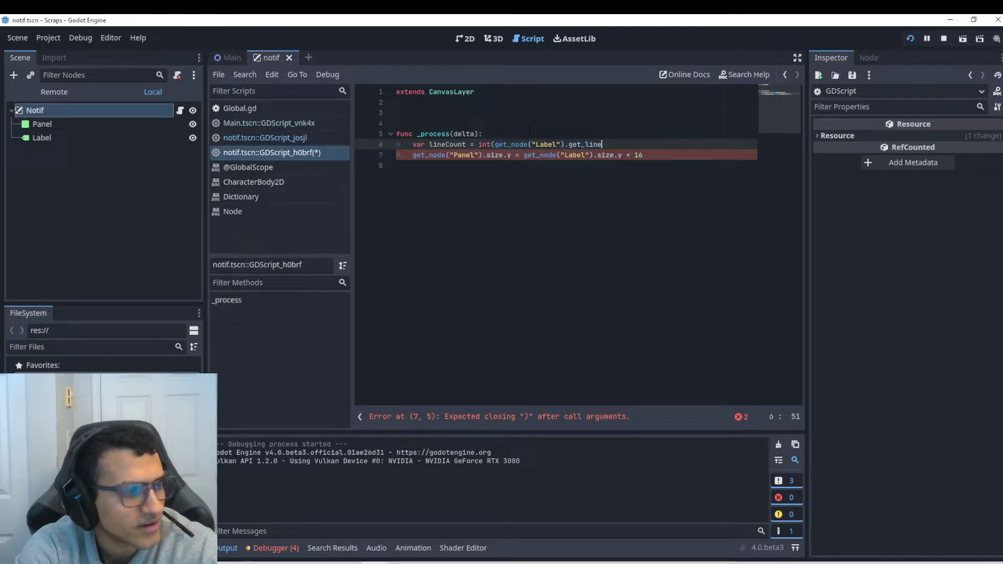
type("_count()")
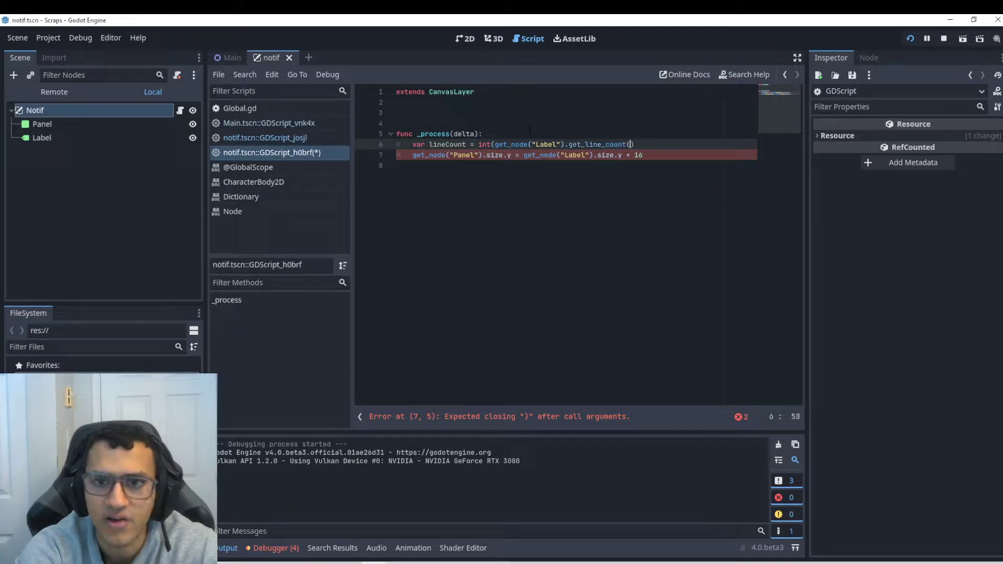
type(")")
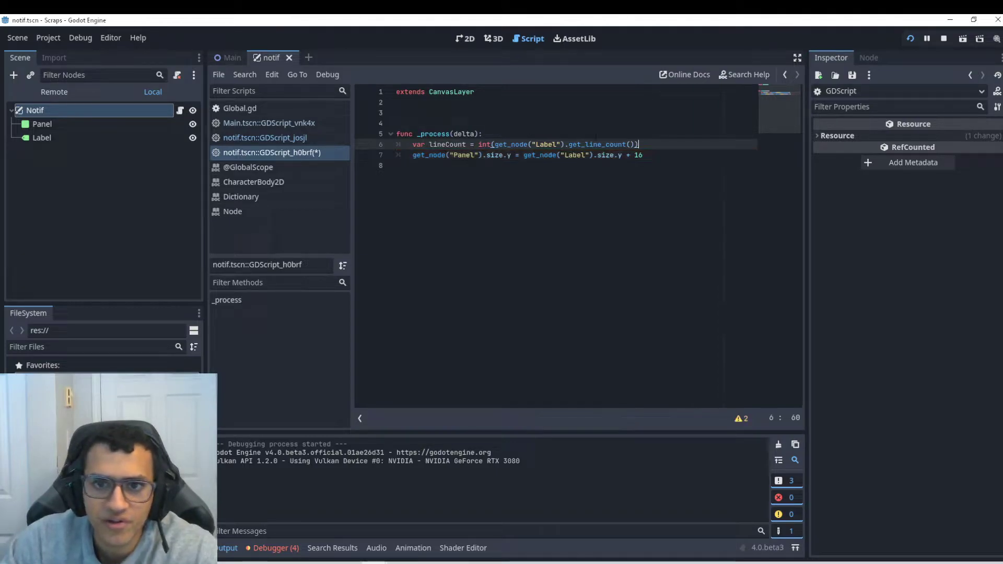
Add print(lineCount) below the declaration and run the scene to check the count.
double_click(483, 144)
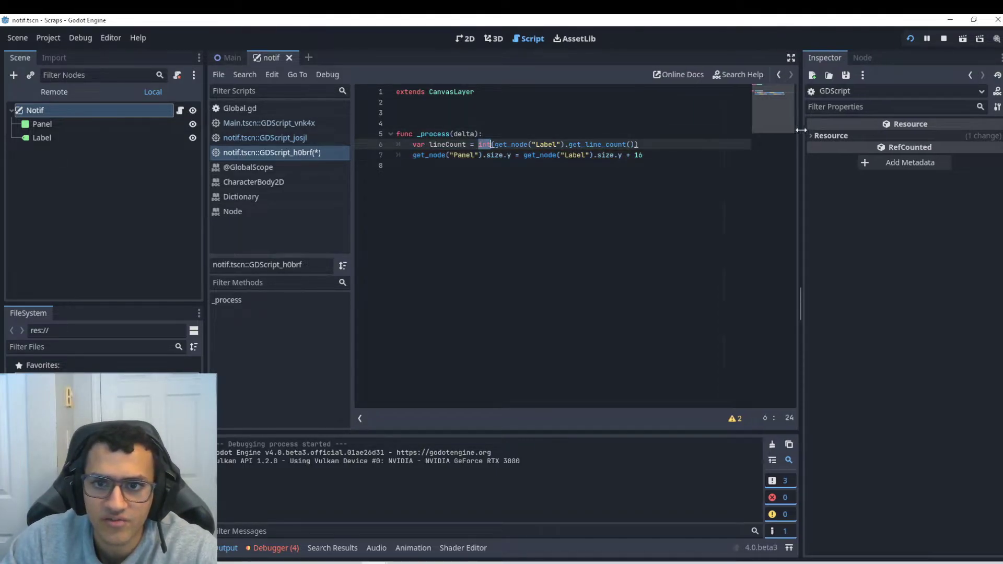
type("printy")
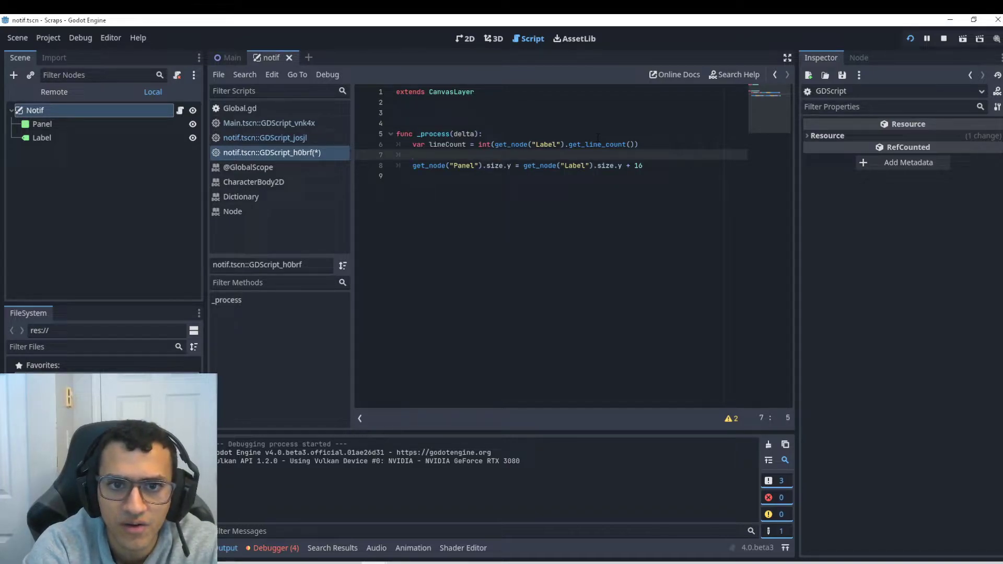
type("print()")
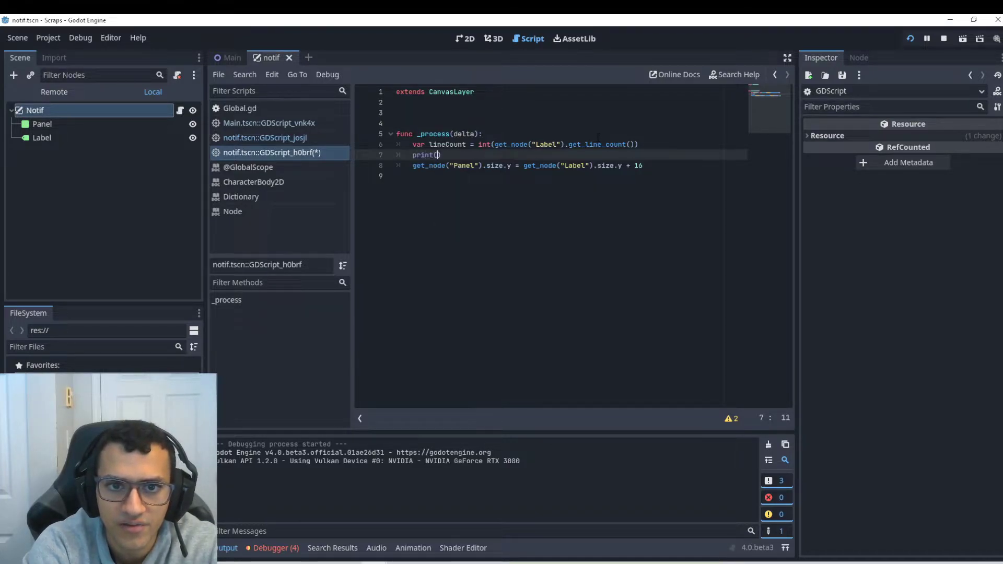
type("lineCount")
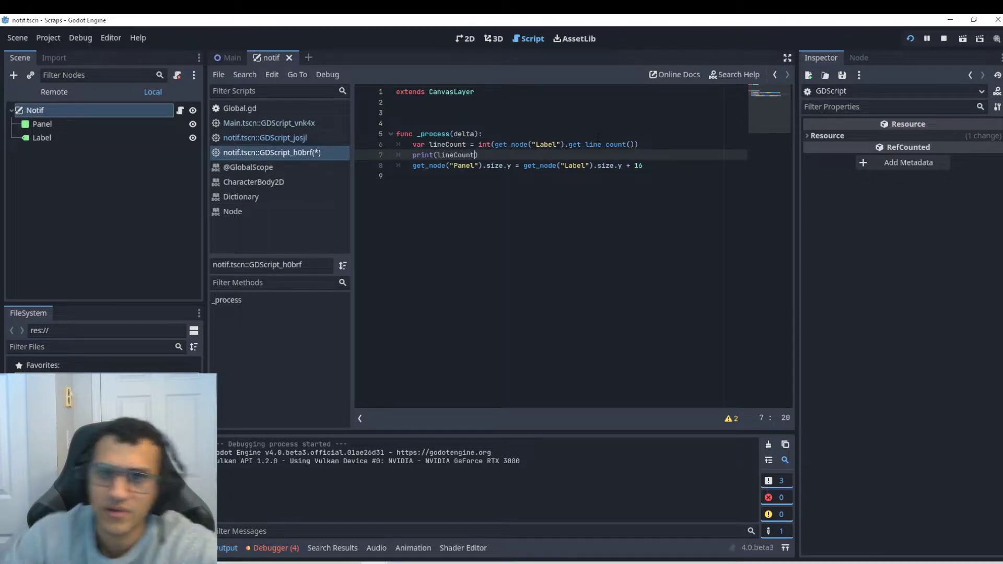
left_click(909, 39)
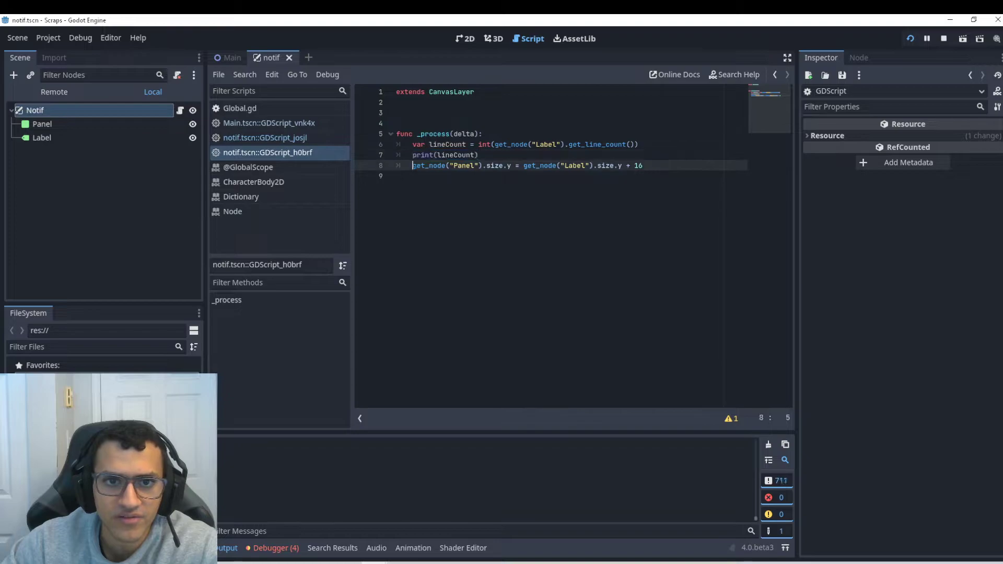
Rewrite the print line as get_node("Panel").position.y = 64 and view the Panel in 2D.
left_click(477, 155)
type("get_node(\"Panel\").size.y")
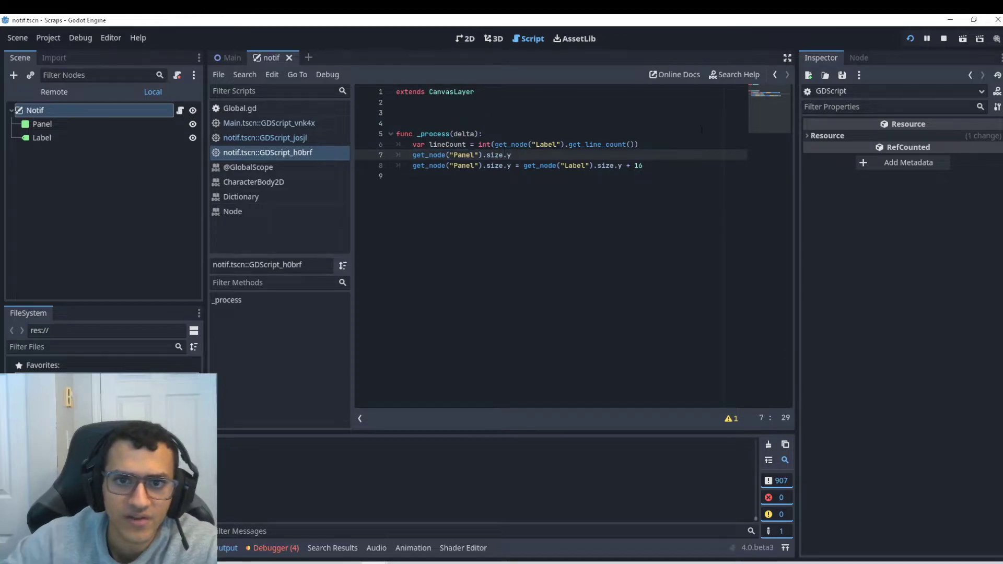
type("position")
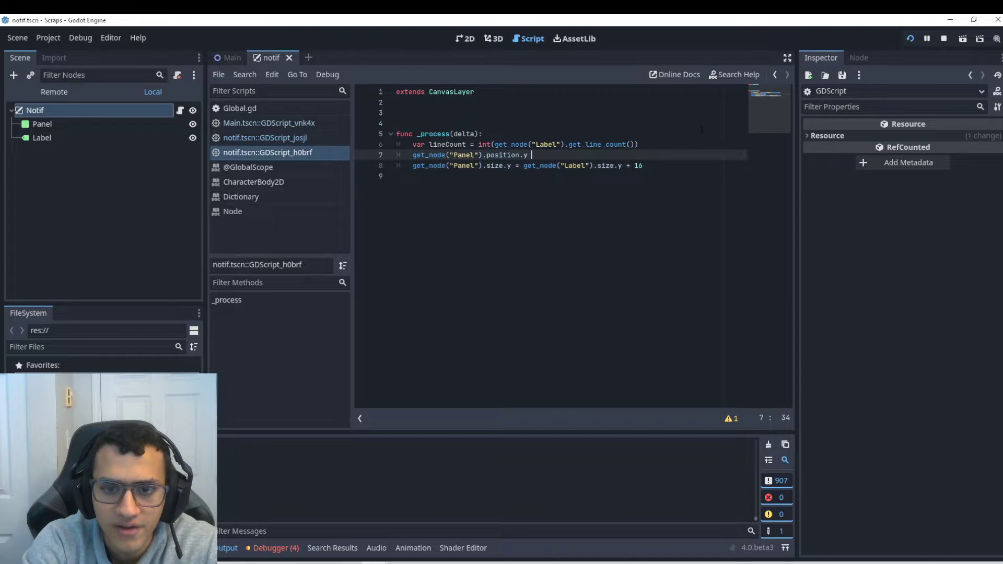
type("lineCo")
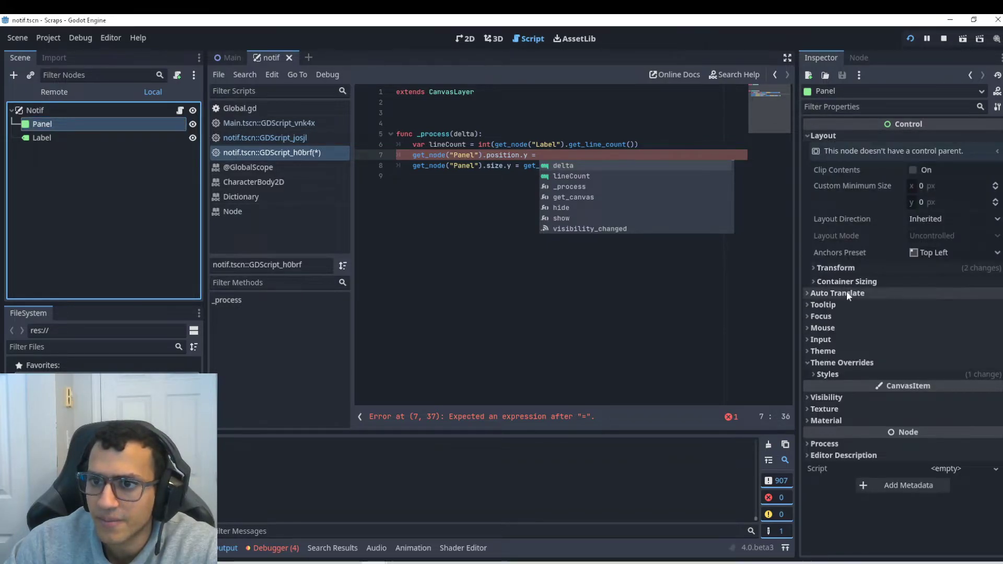
left_click(835, 267)
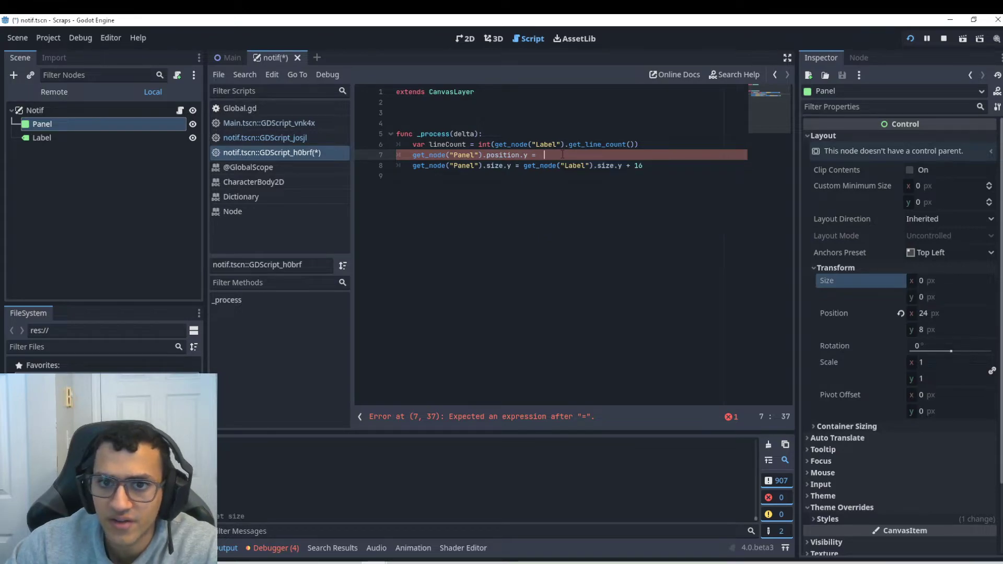
type("64")
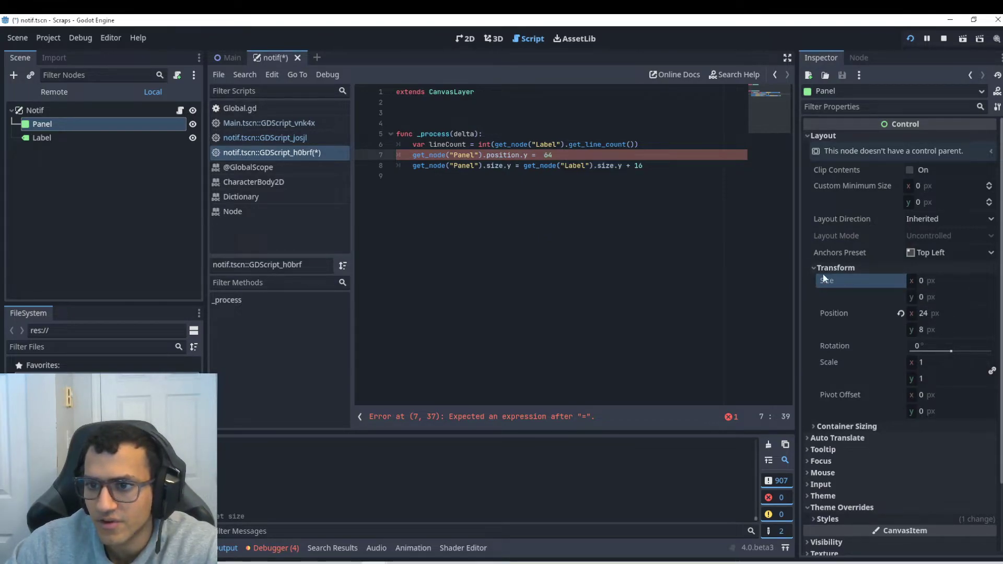
left_click(468, 39)
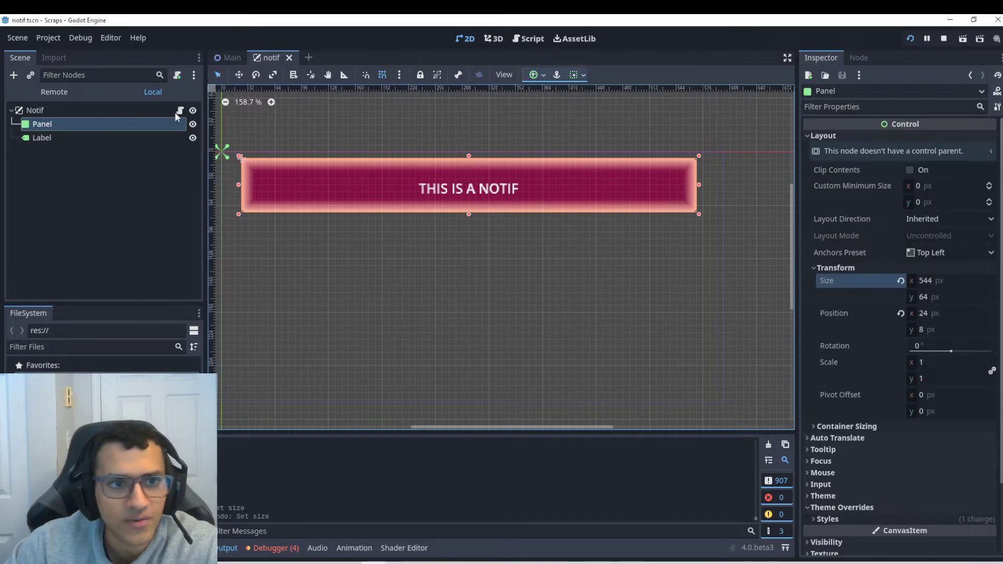
Start the position formula as 8 + lineCount times a multiplier and test the notifications.
left_click(532, 38)
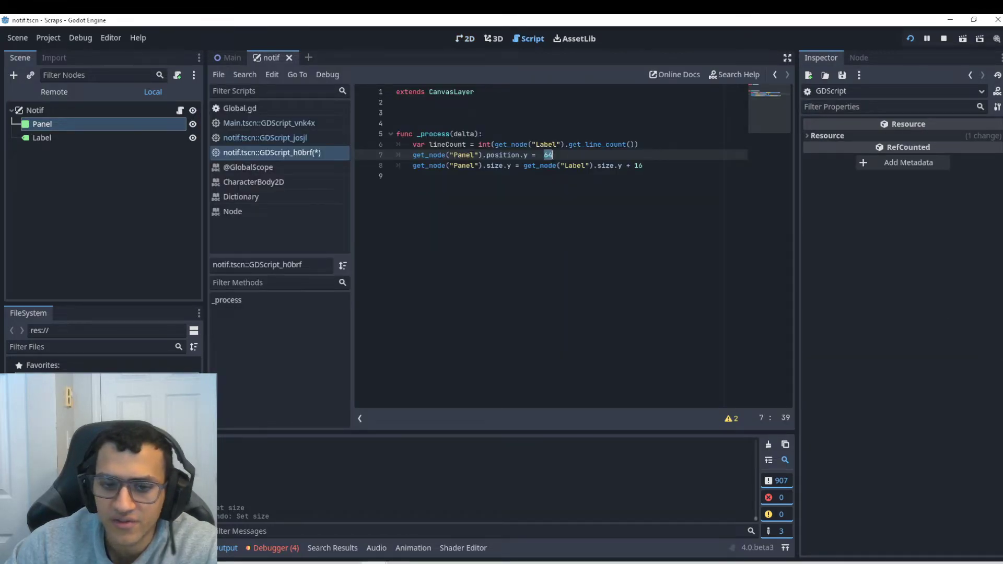
type("8 +")
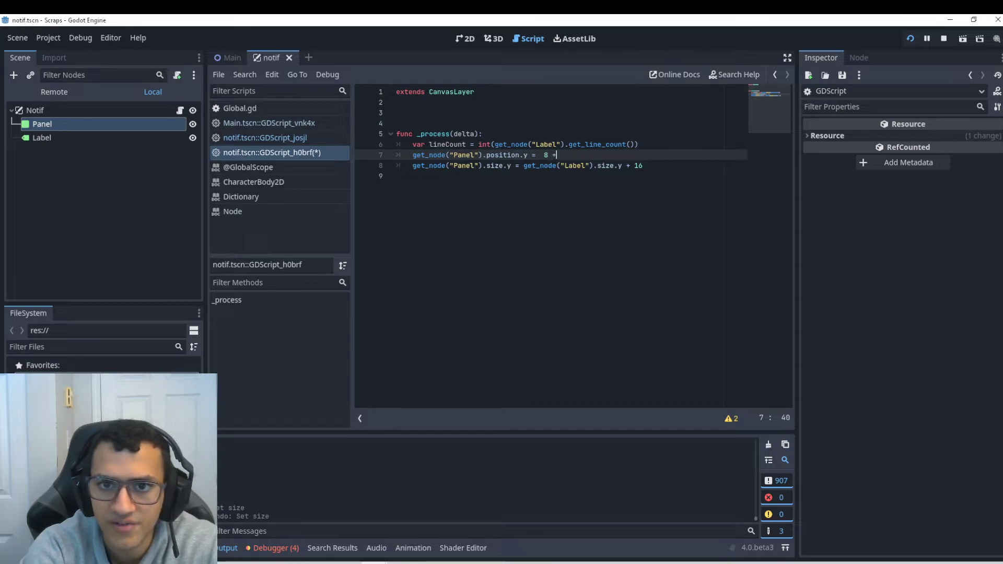
type("lineCount*")
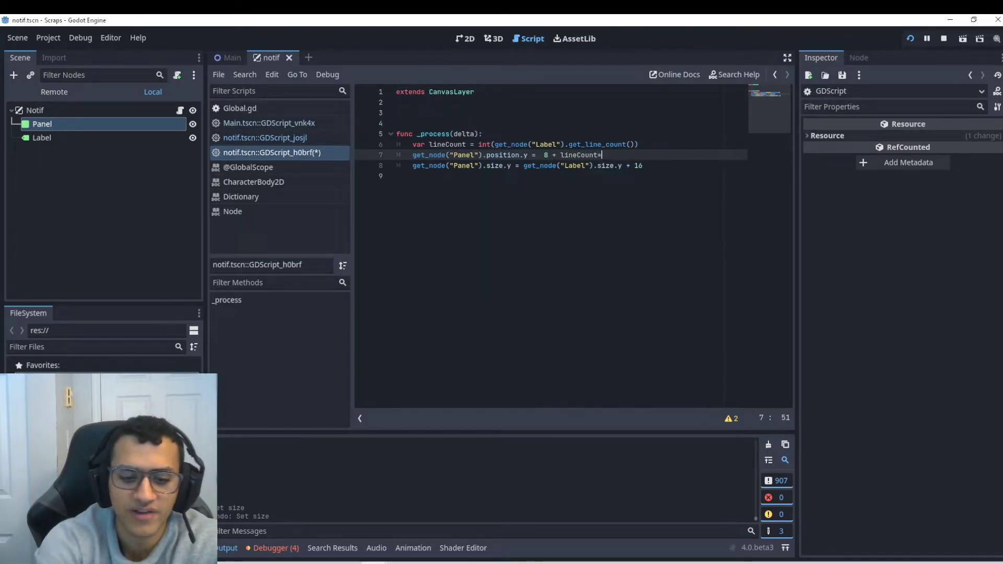
type("4")
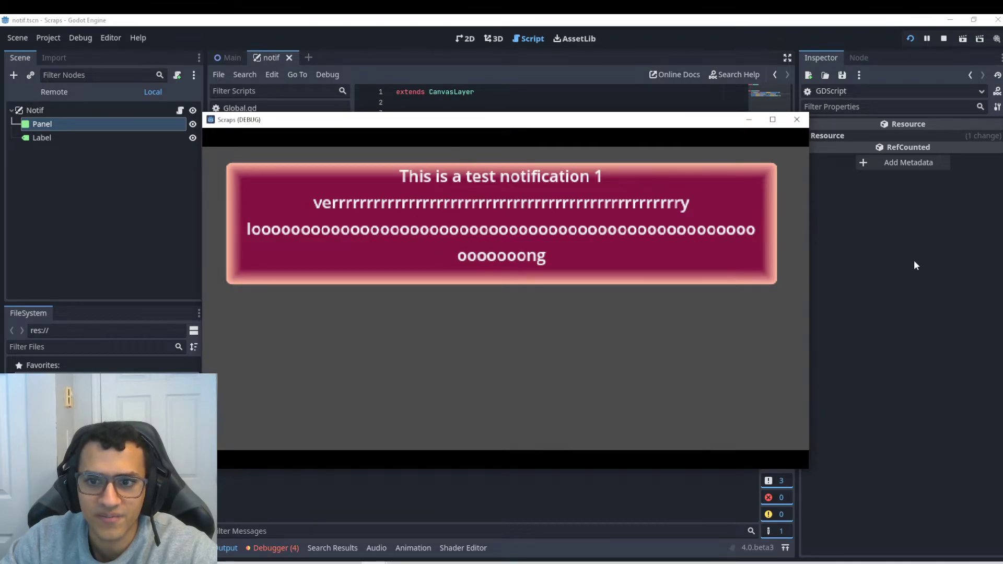
mouse_move(271, 172)
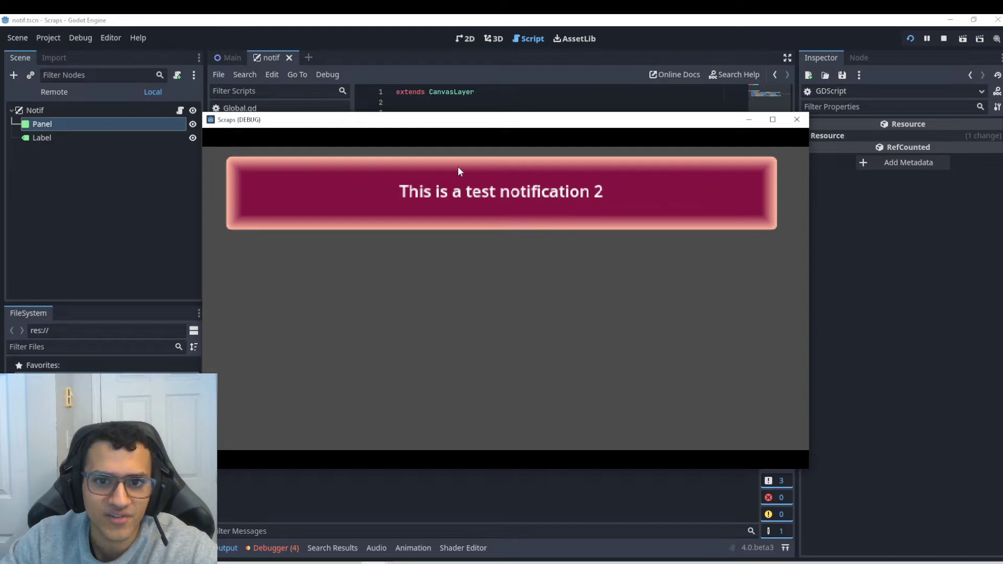
Change the line-count multiplier to 4, run the test and close it.
left_click(796, 119)
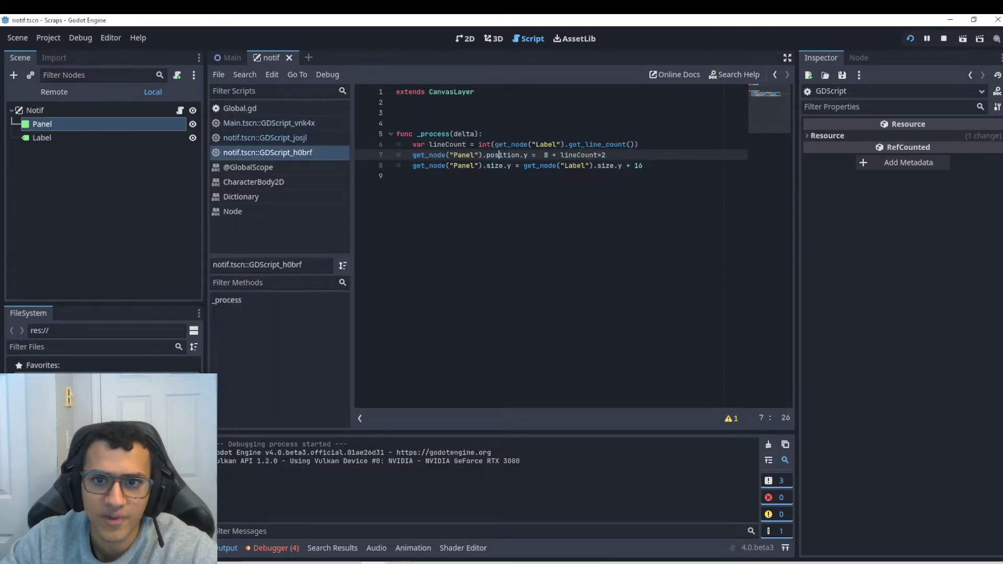
type("4")
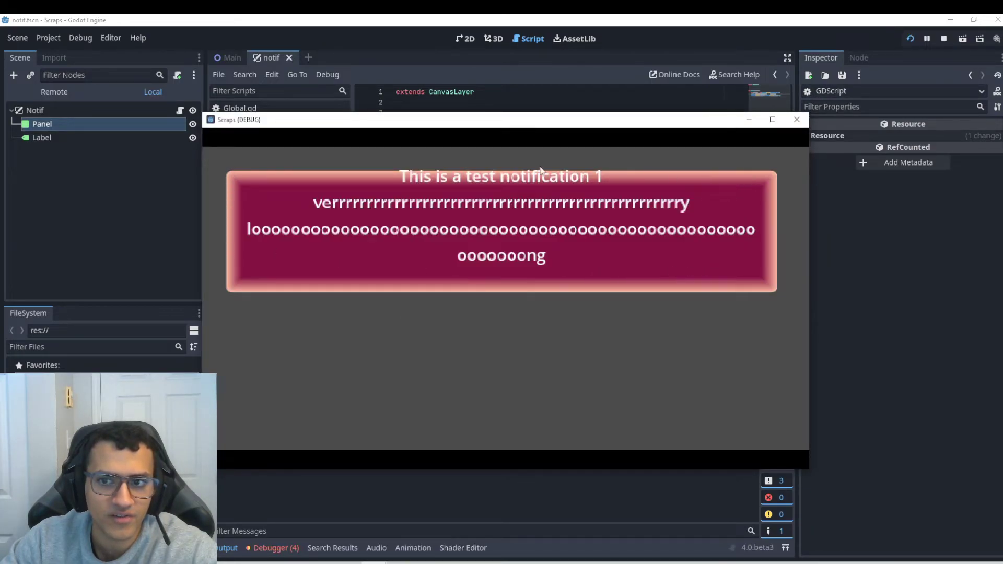
mouse_move(536, 301)
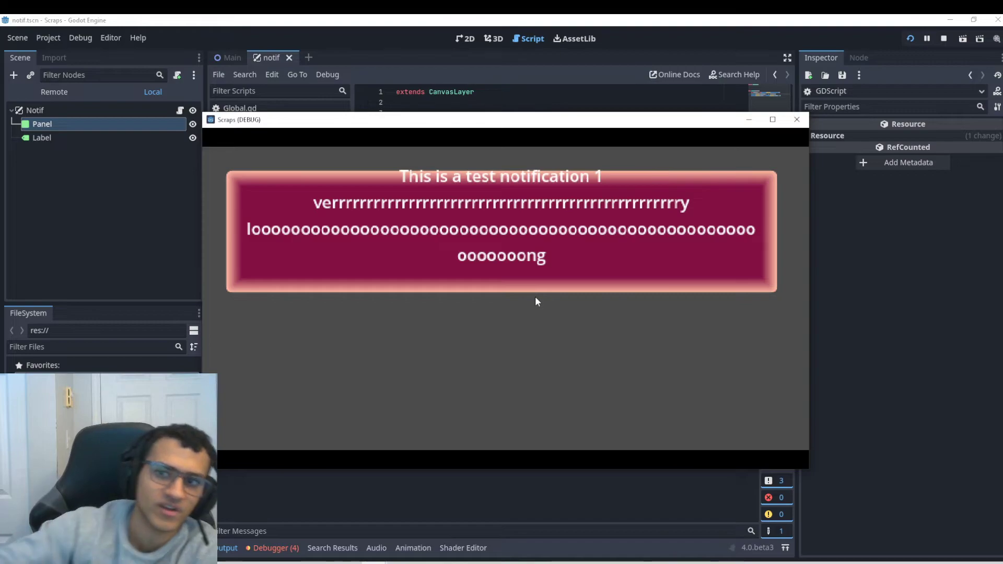
left_click(796, 119)
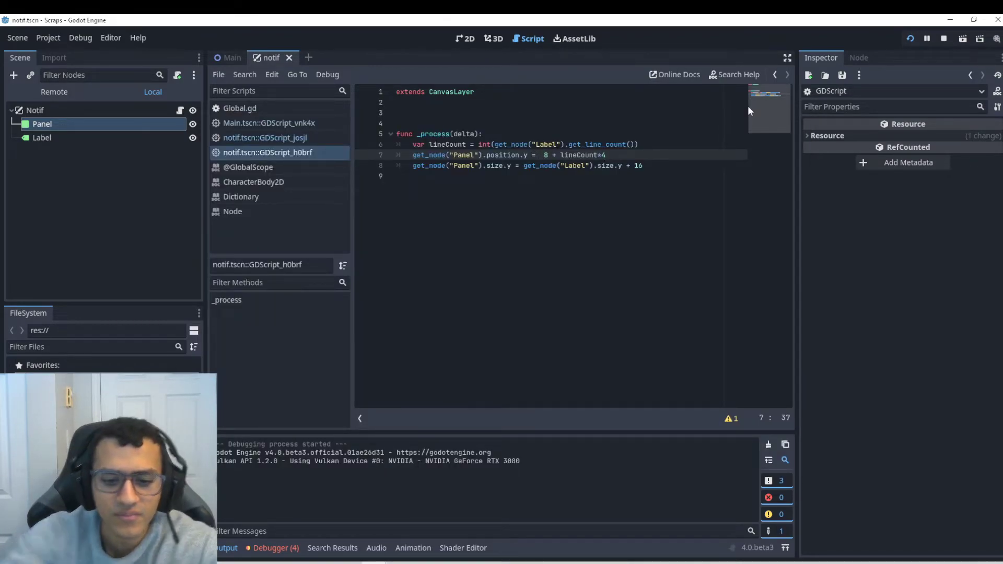
Negate the offset so position.y becomes -(8 + lineCount*4).
type("(")
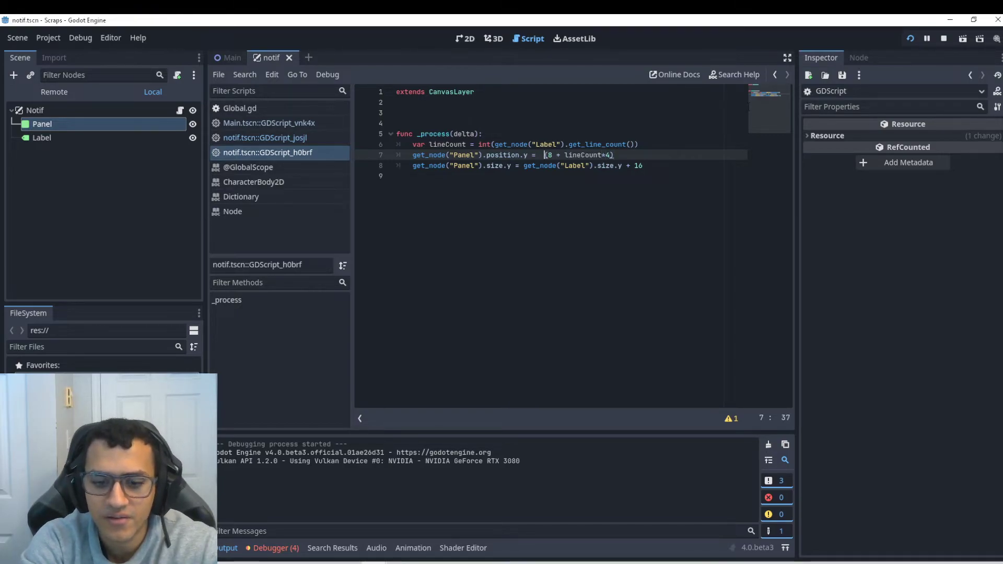
type("-")
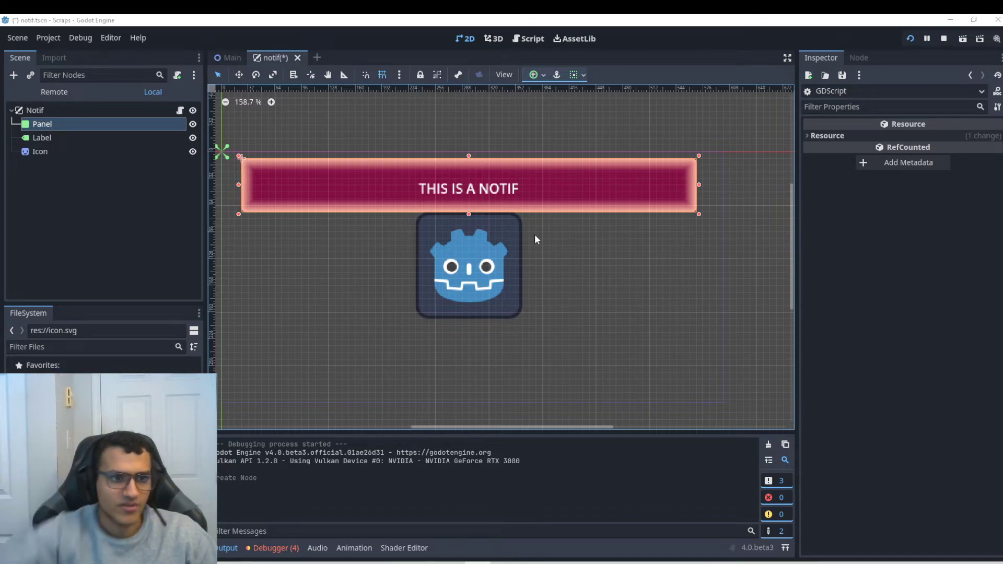
mouse_move(182, 120)
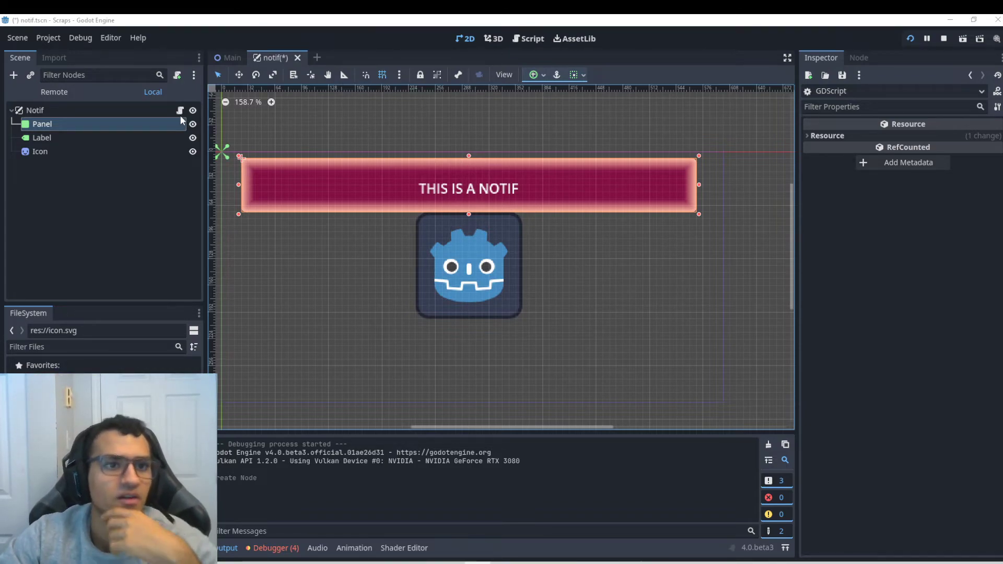
Reopen the notif script from the Notif node's script icon.
left_click(531, 39)
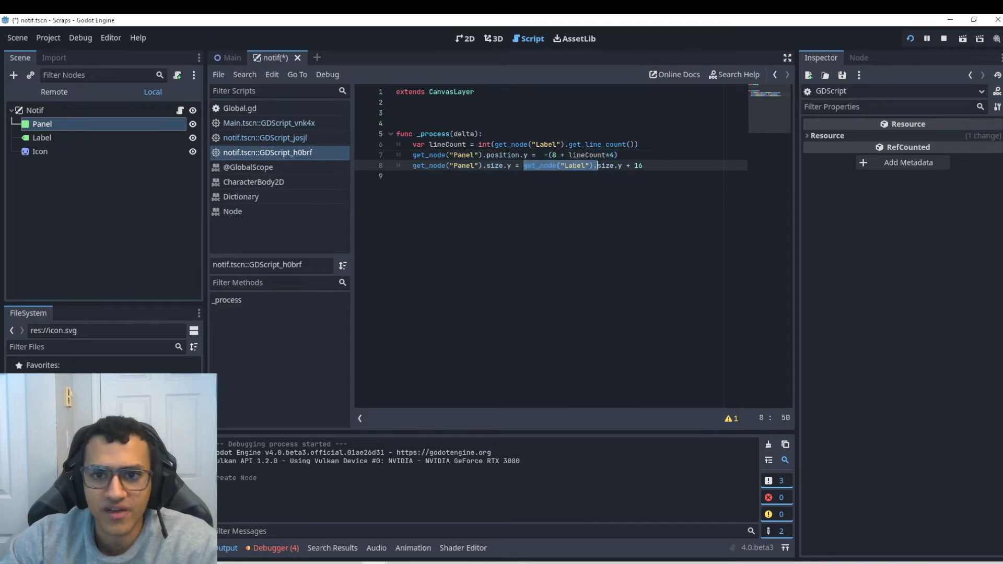
Try a get_node("Label").position line, remove it again, and switch to the 2D view.
type("get_node(\"Label\").")
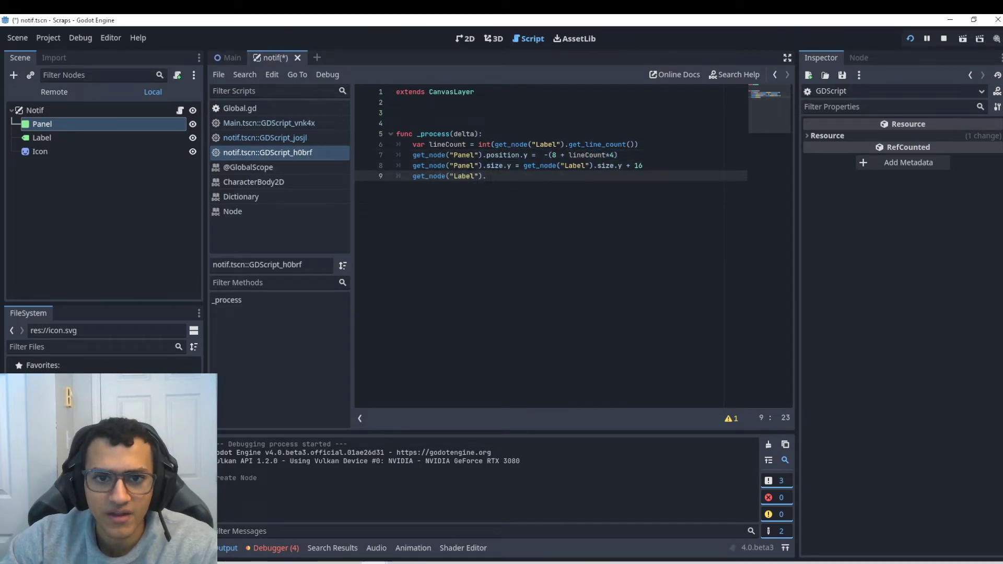
type("position")
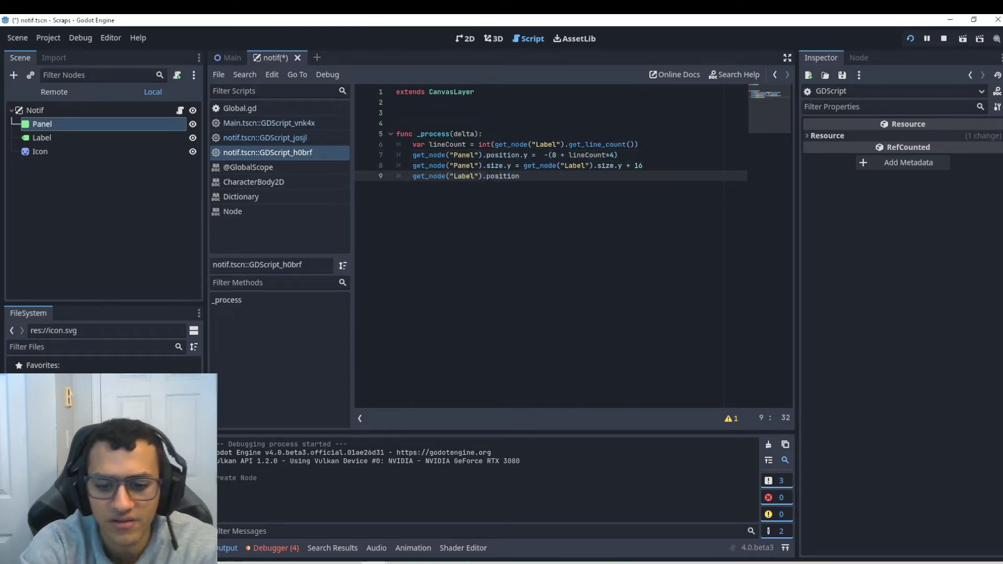
right_click(540, 165)
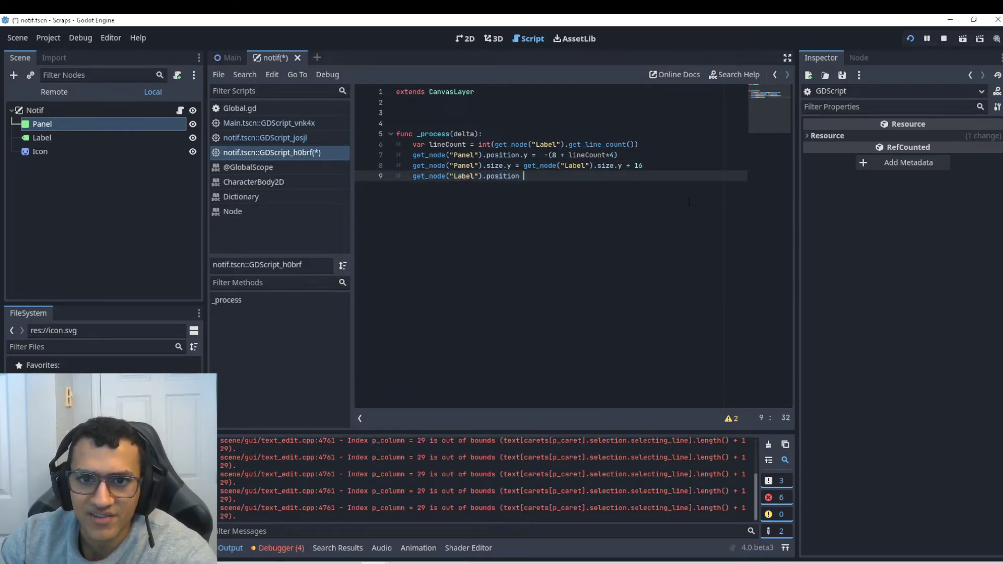
key("Backspace")
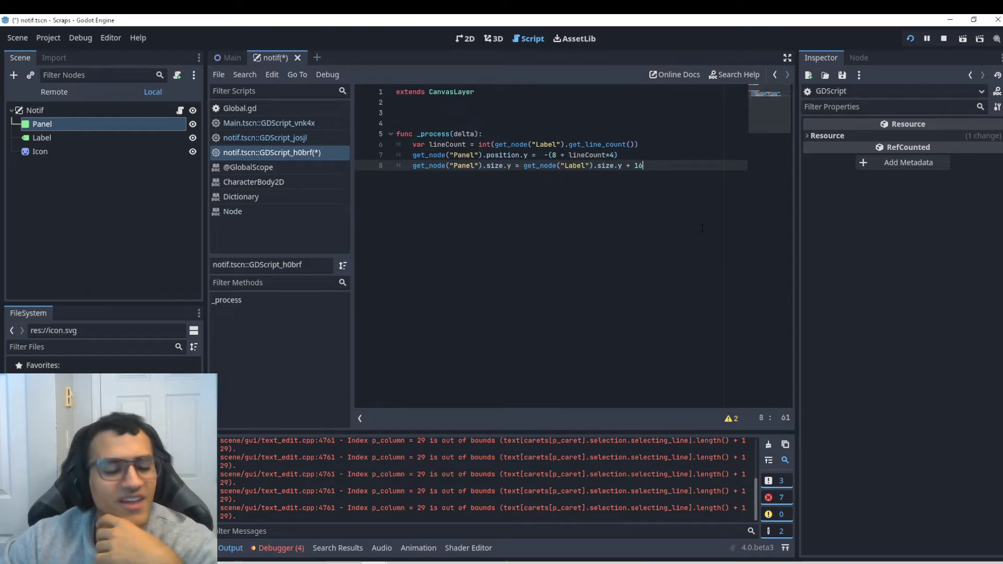
left_click(42, 138)
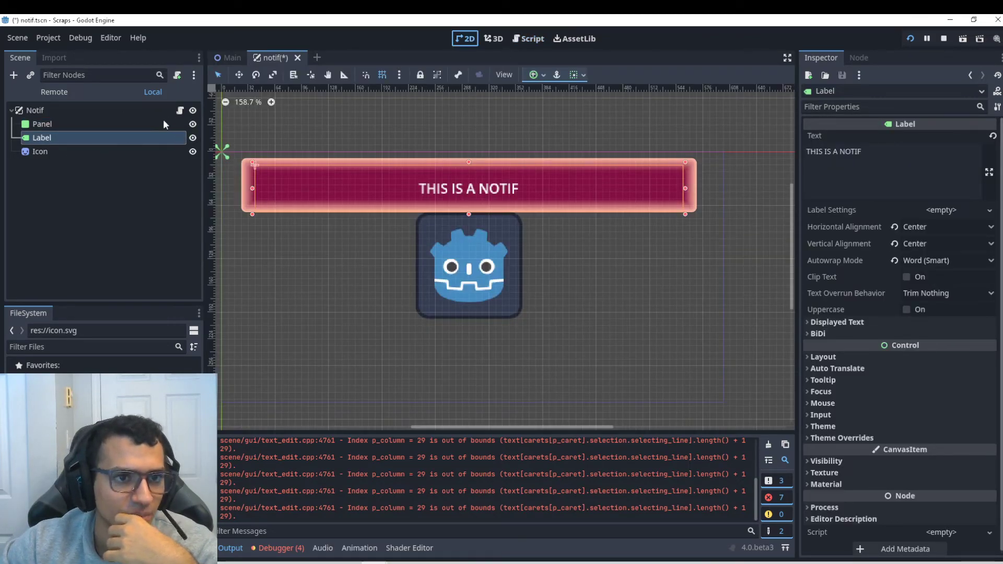
Check the Panel's transform, delete the Icon sprite, and return to the script.
left_click(42, 124)
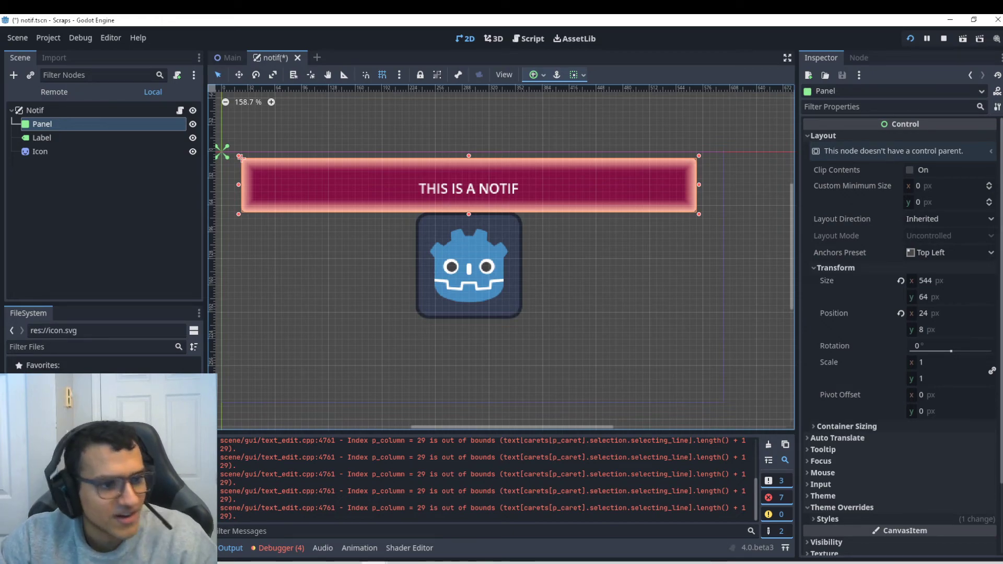
mouse_move(169, 288)
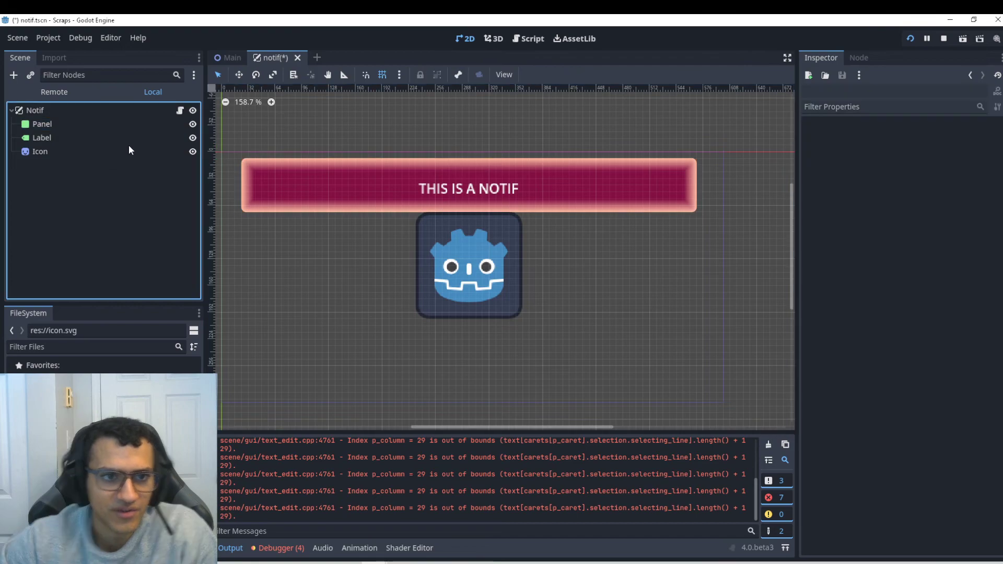
left_click(40, 151)
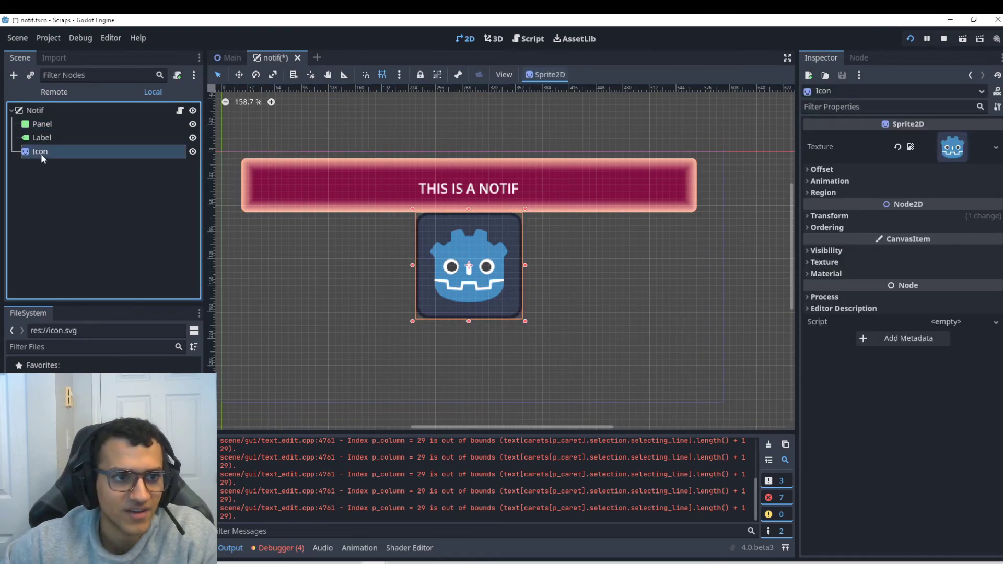
key("Delete")
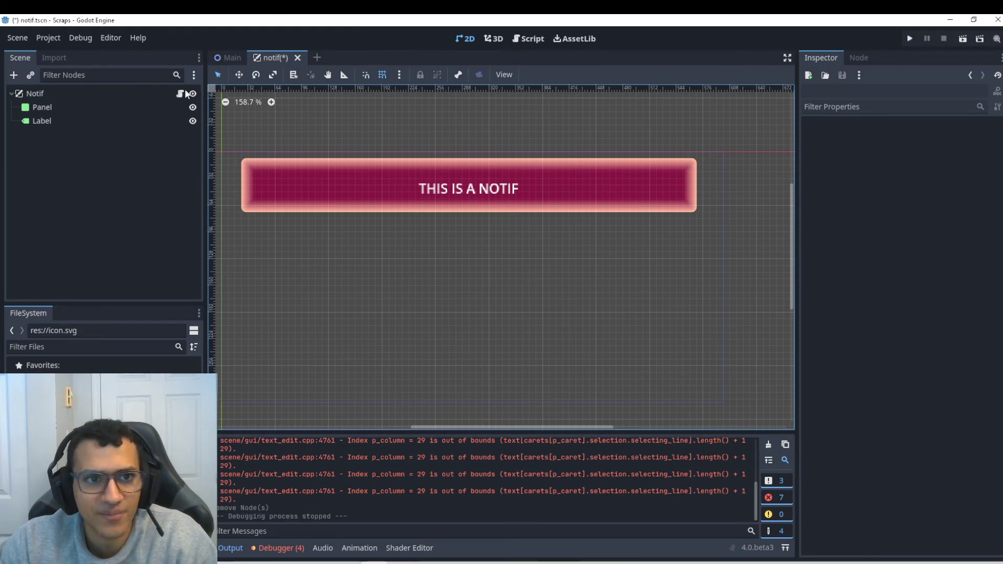
left_click(527, 38)
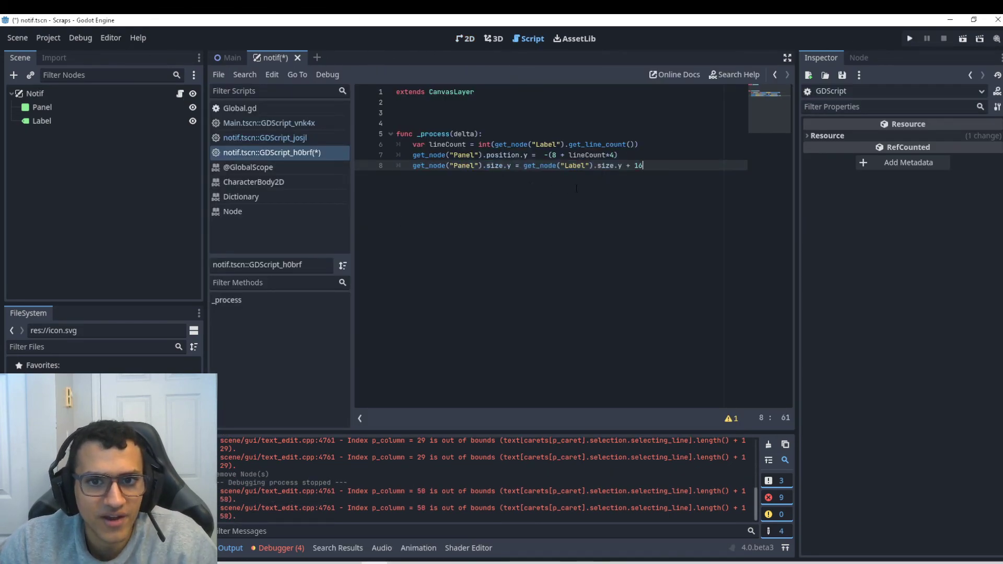